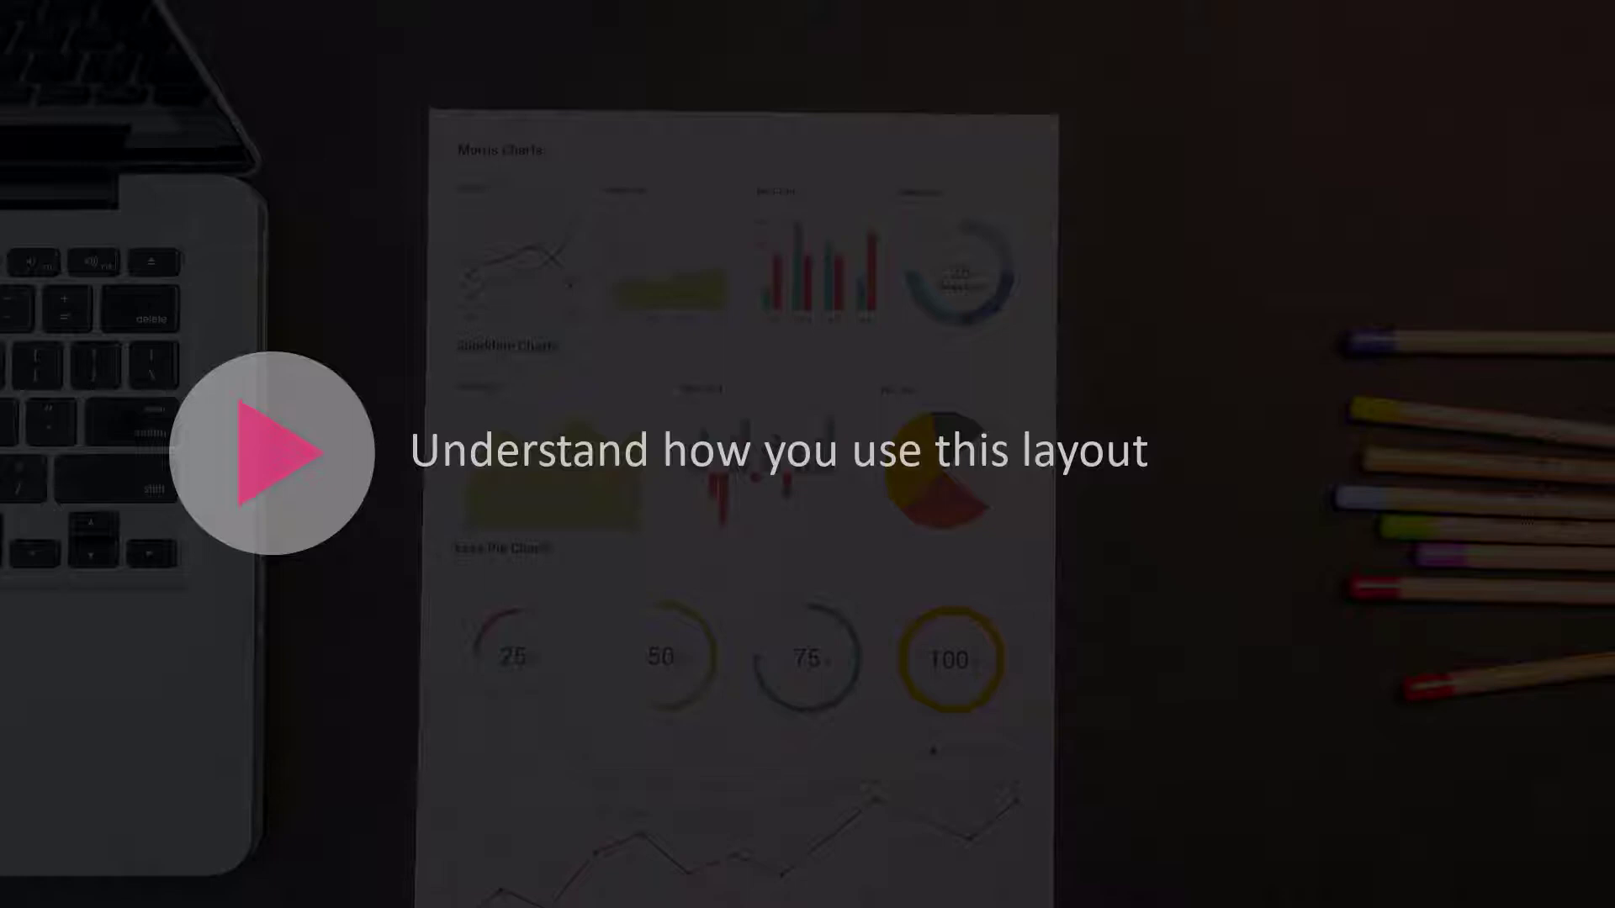
# Step: Show the Projects tile overview with status, dates, spend and next milestones
pyautogui.click(271, 451)
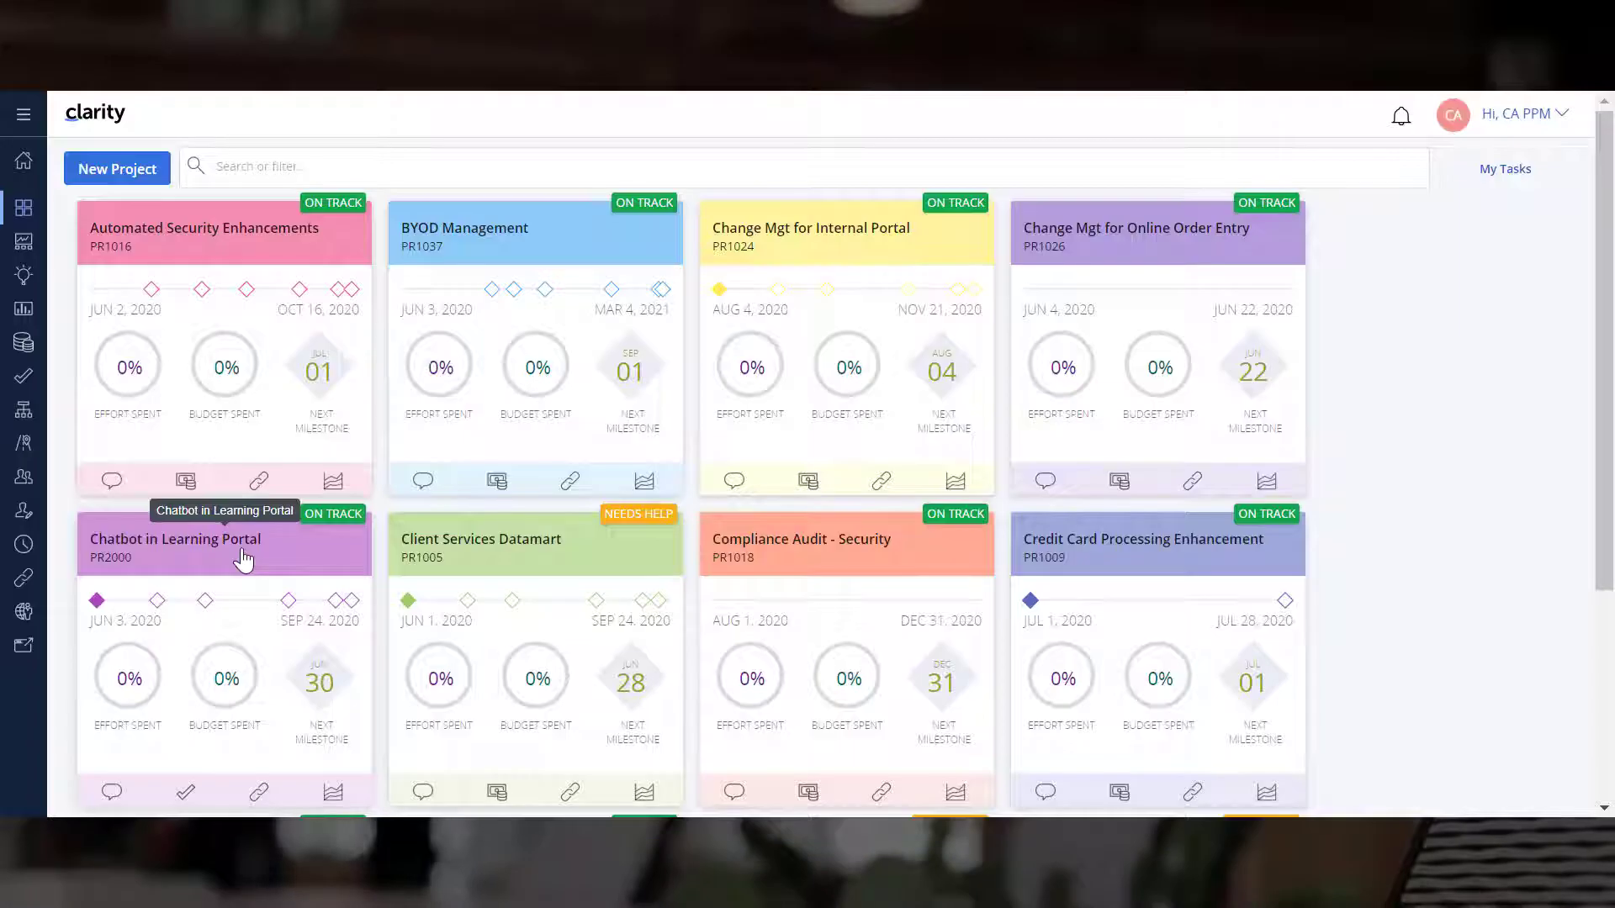
# Step: Show the Chatbot in Learning Portal task timeline in Months, coloured by Status
pyautogui.click(175, 539)
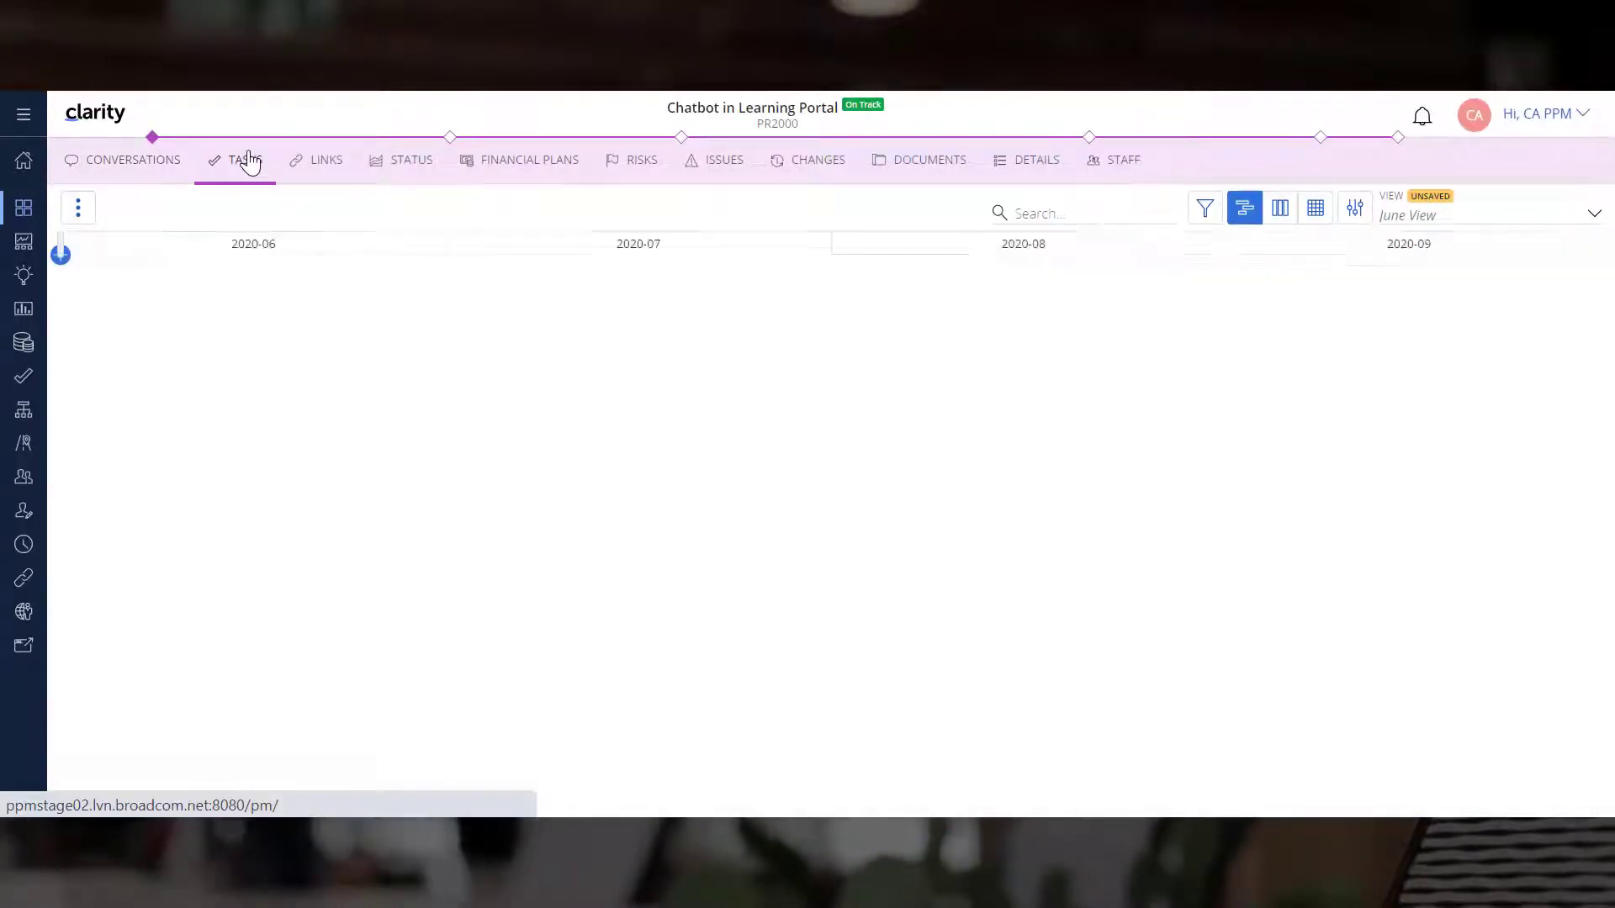
pyautogui.click(245, 160)
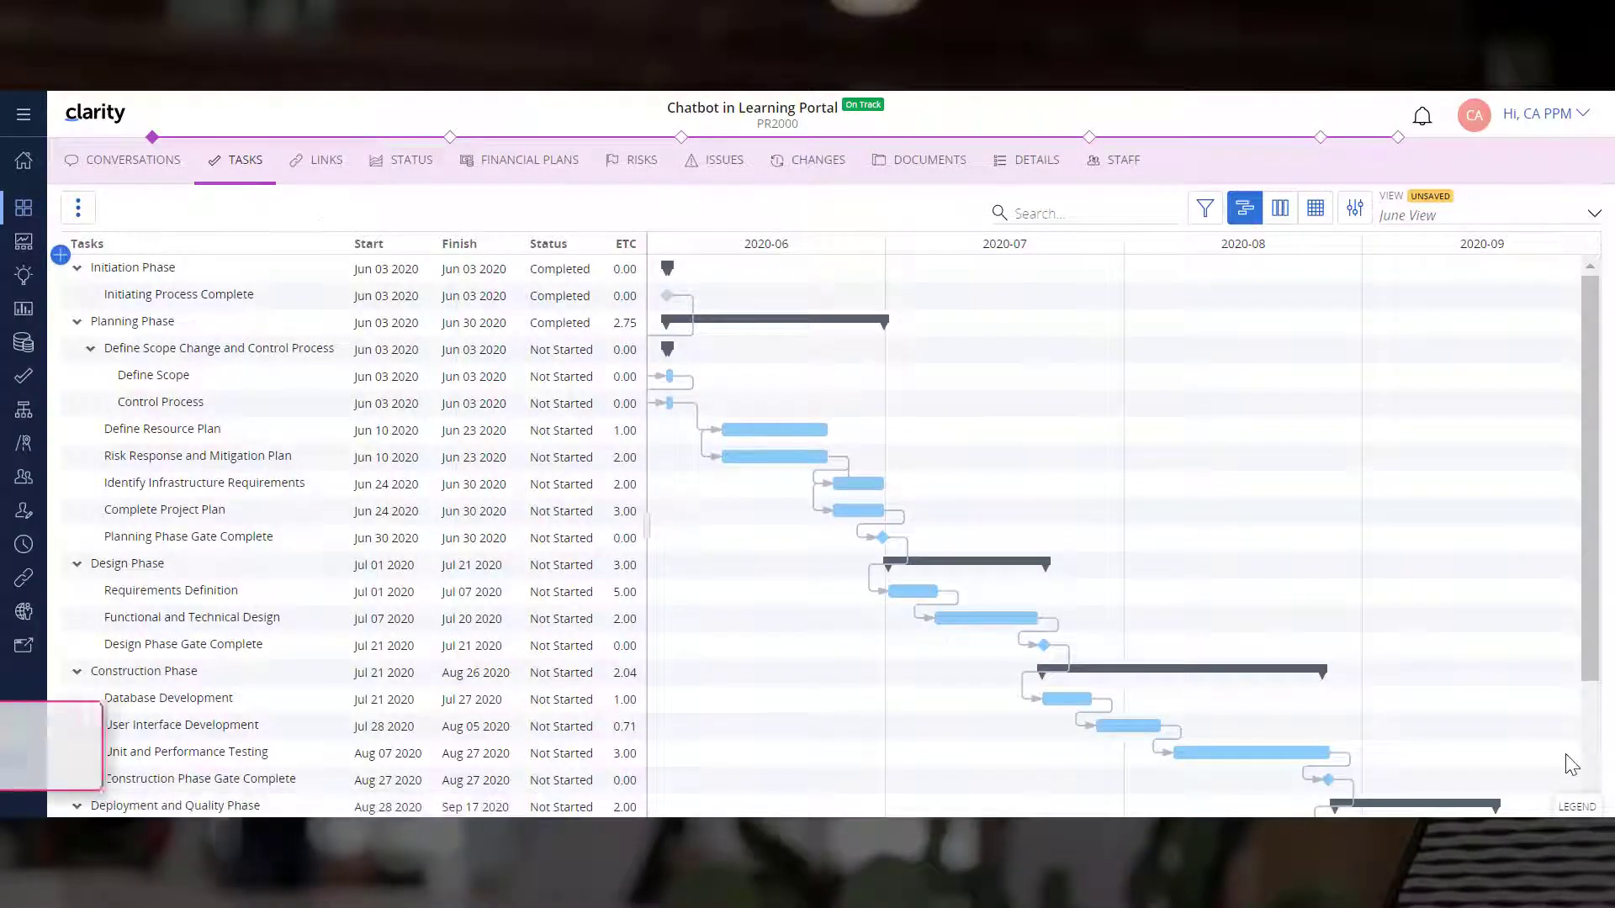
pyautogui.moveTo(1354, 208)
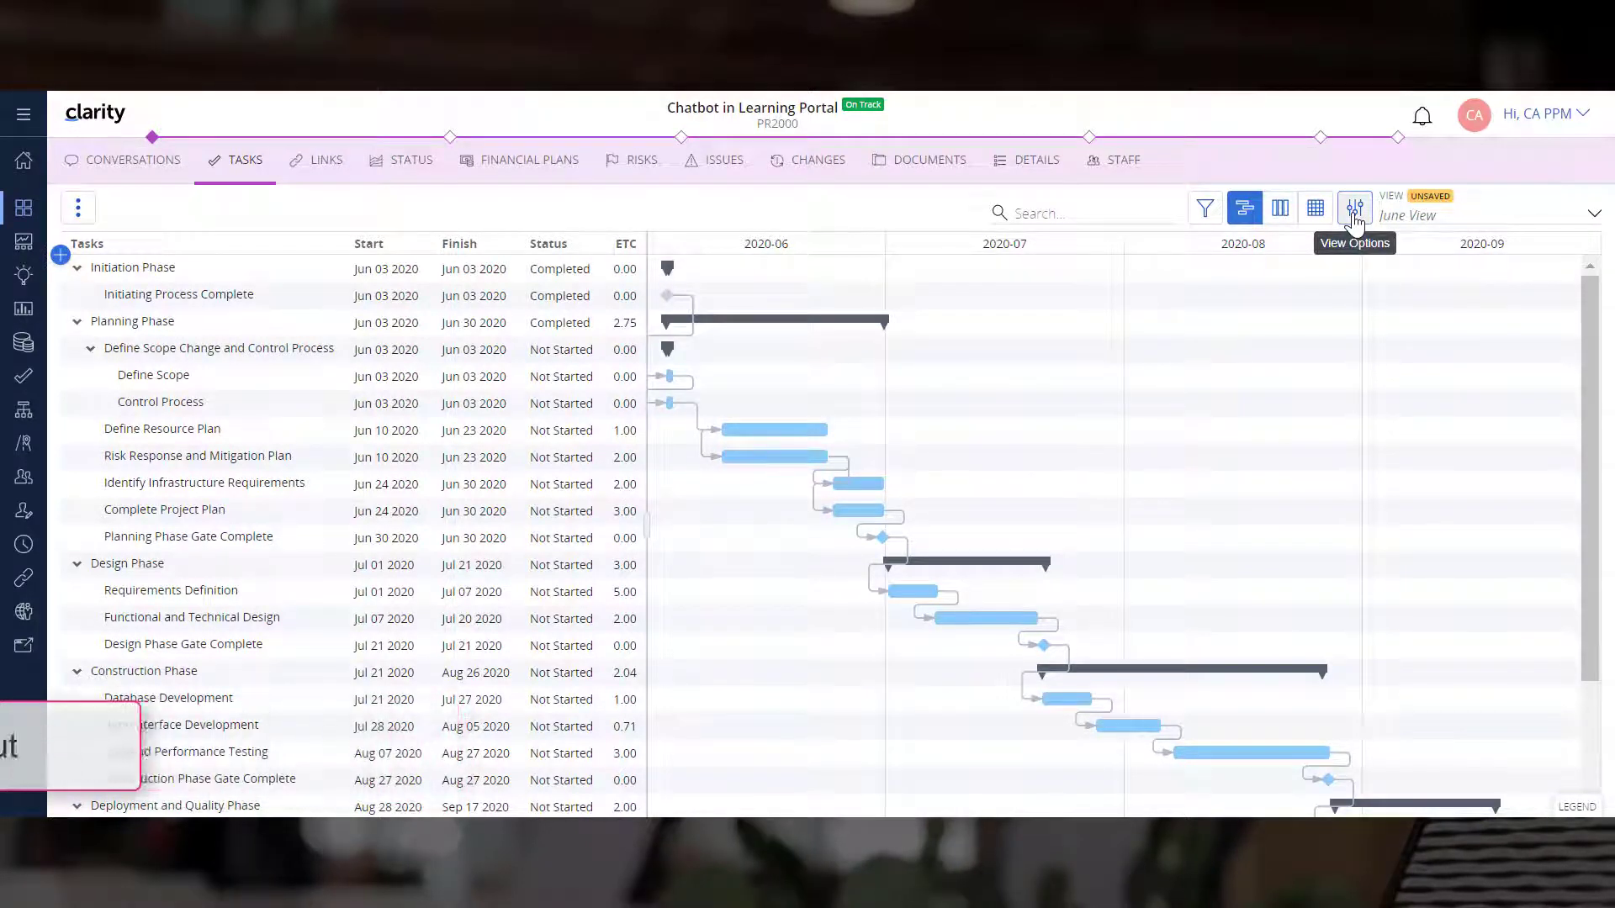
pyautogui.click(1354, 207)
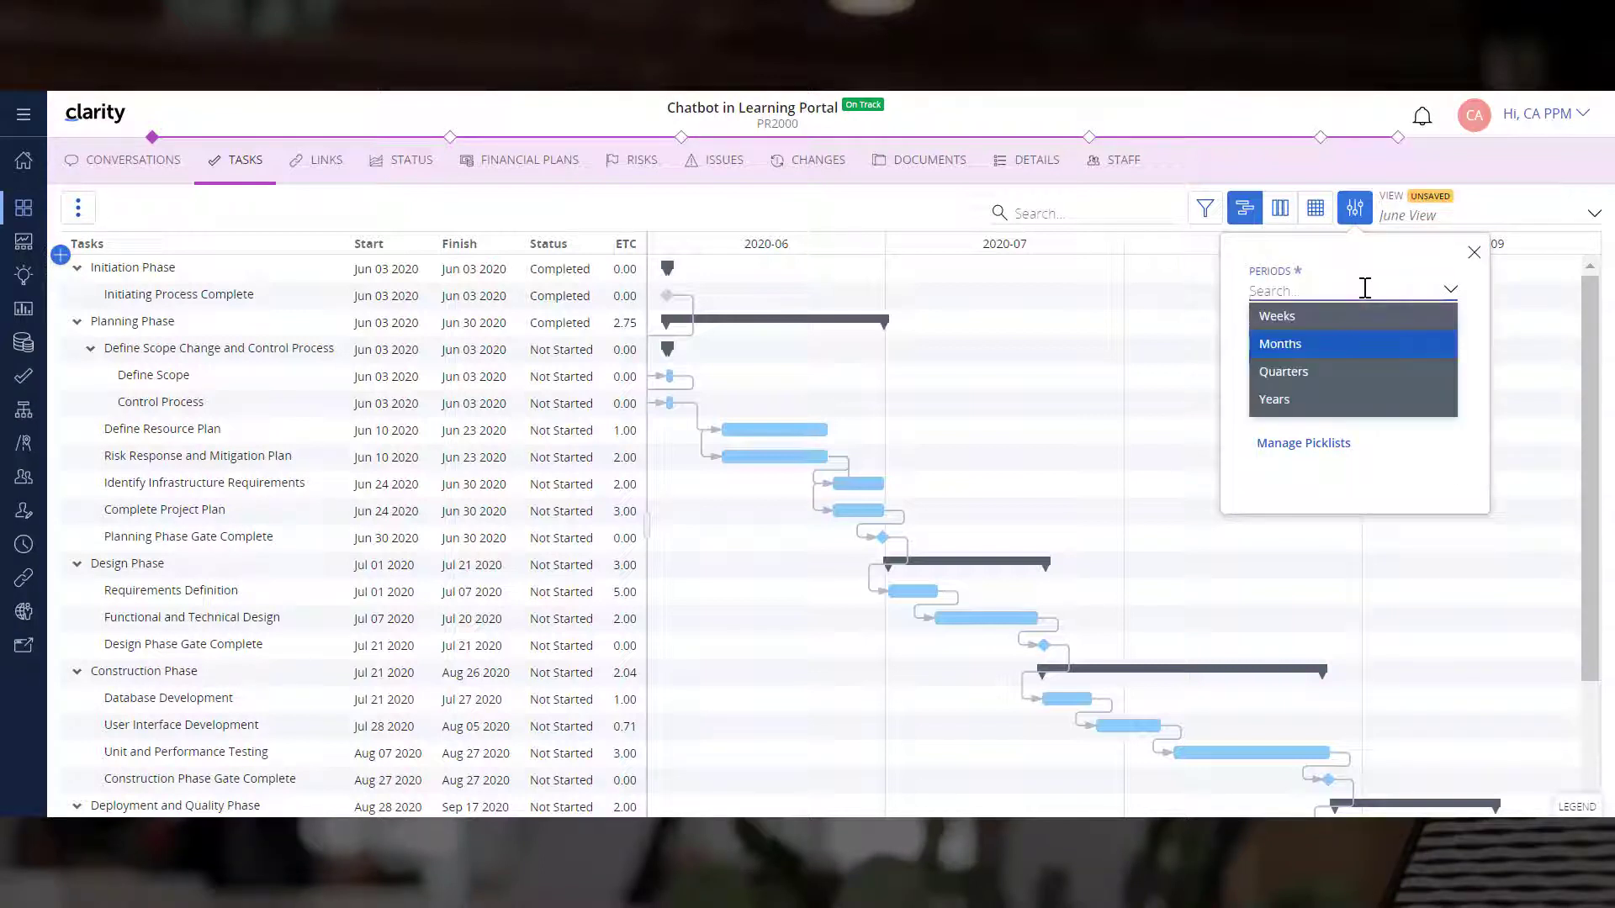
pyautogui.moveTo(1347, 348)
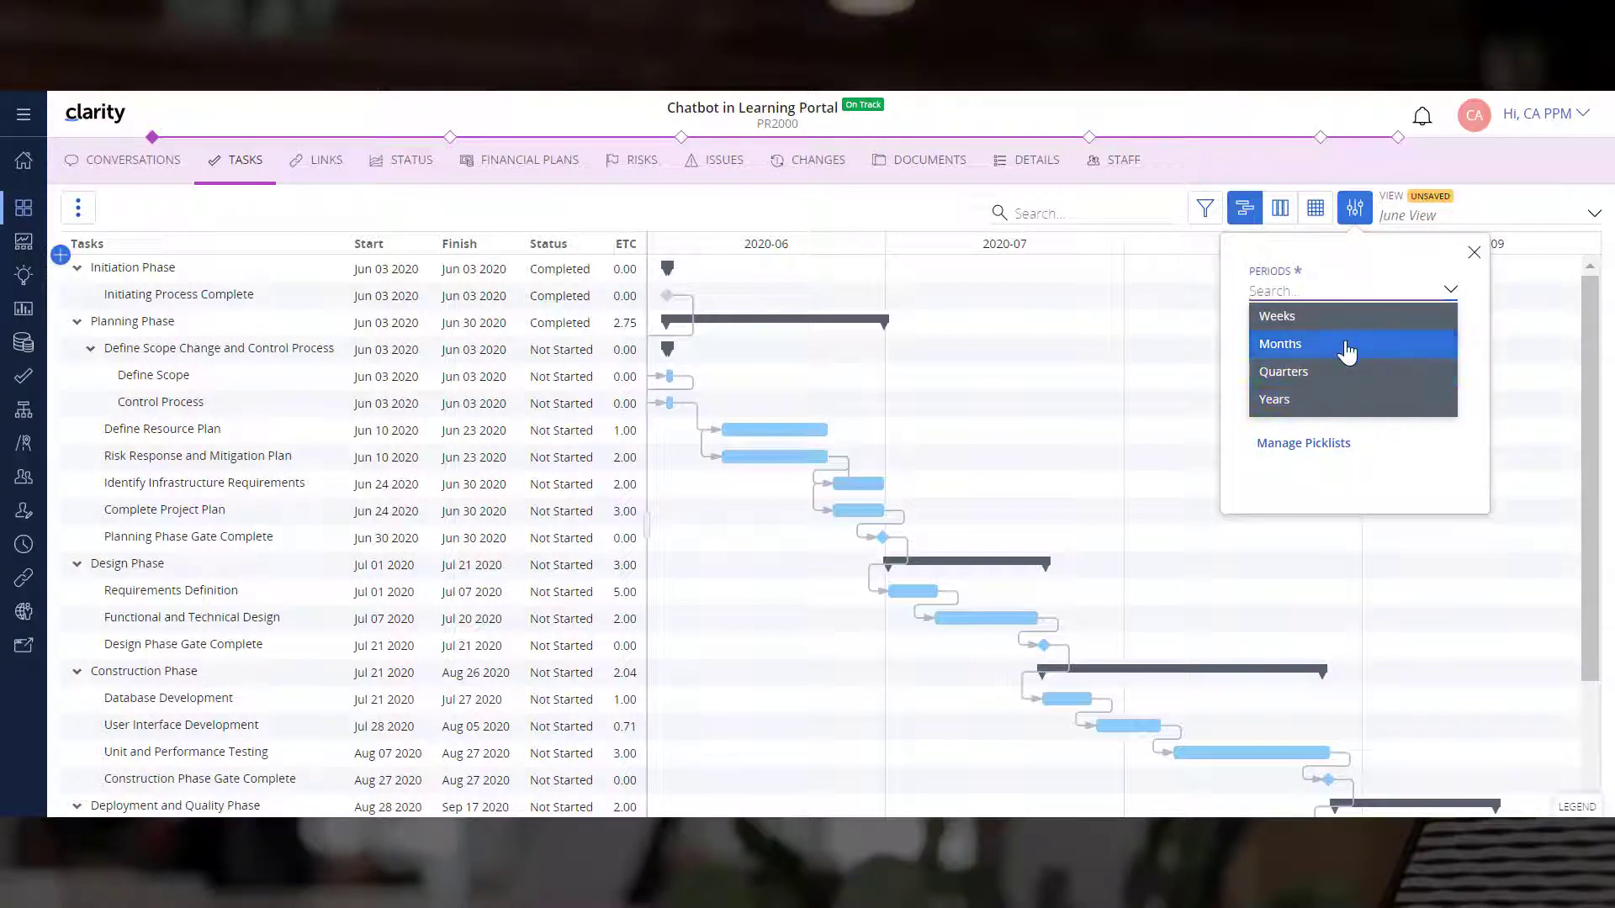
pyautogui.click(1280, 343)
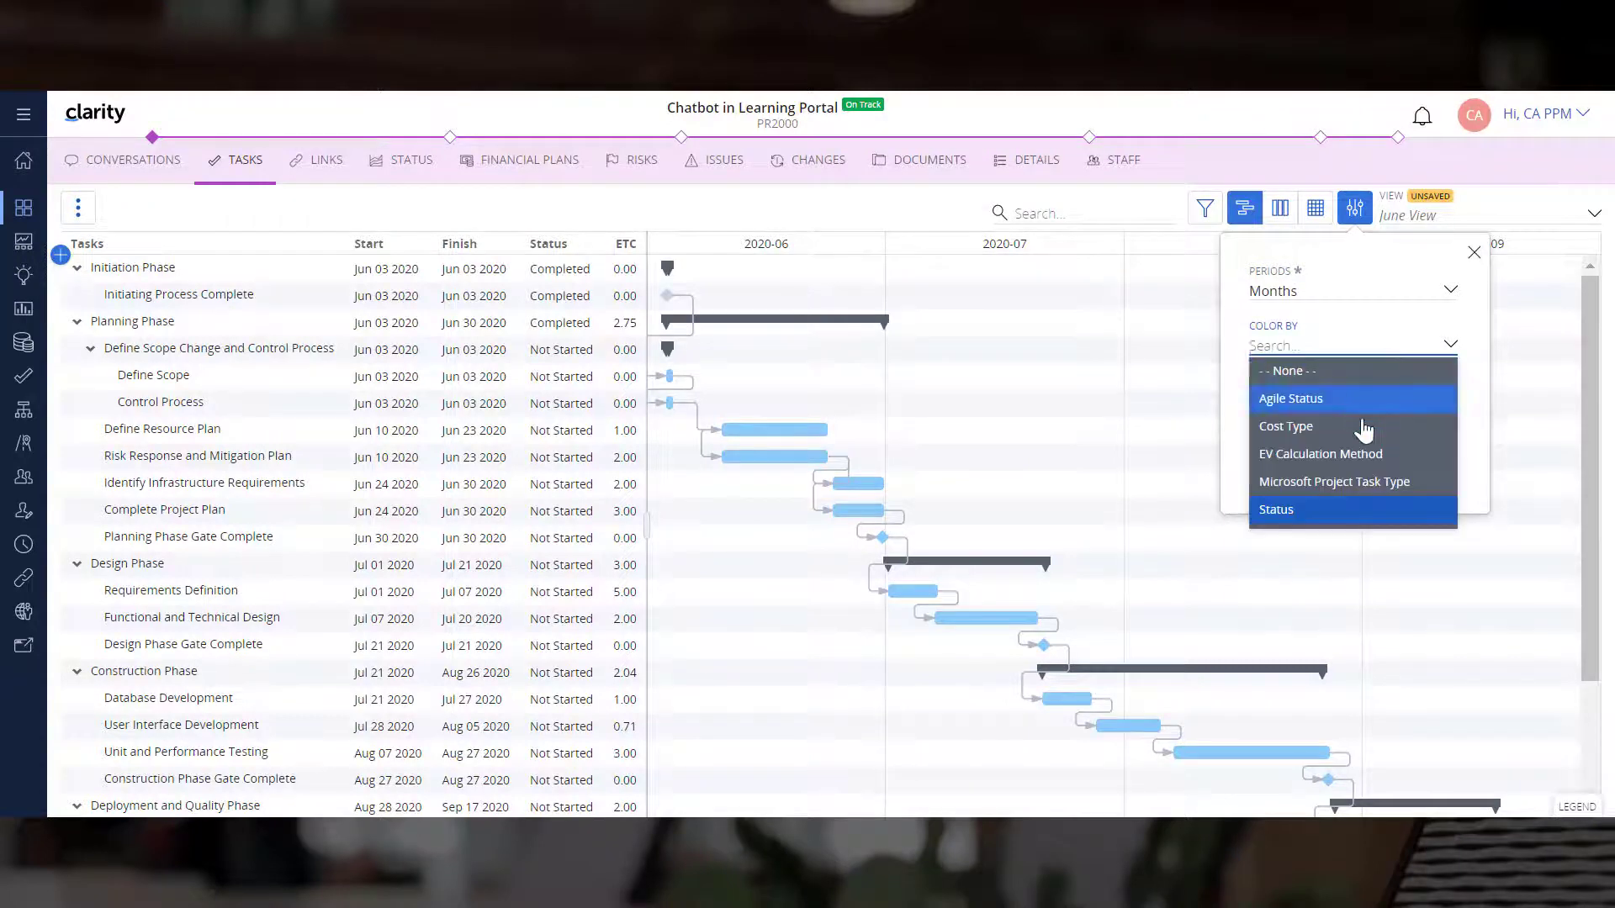
pyautogui.moveTo(1346, 514)
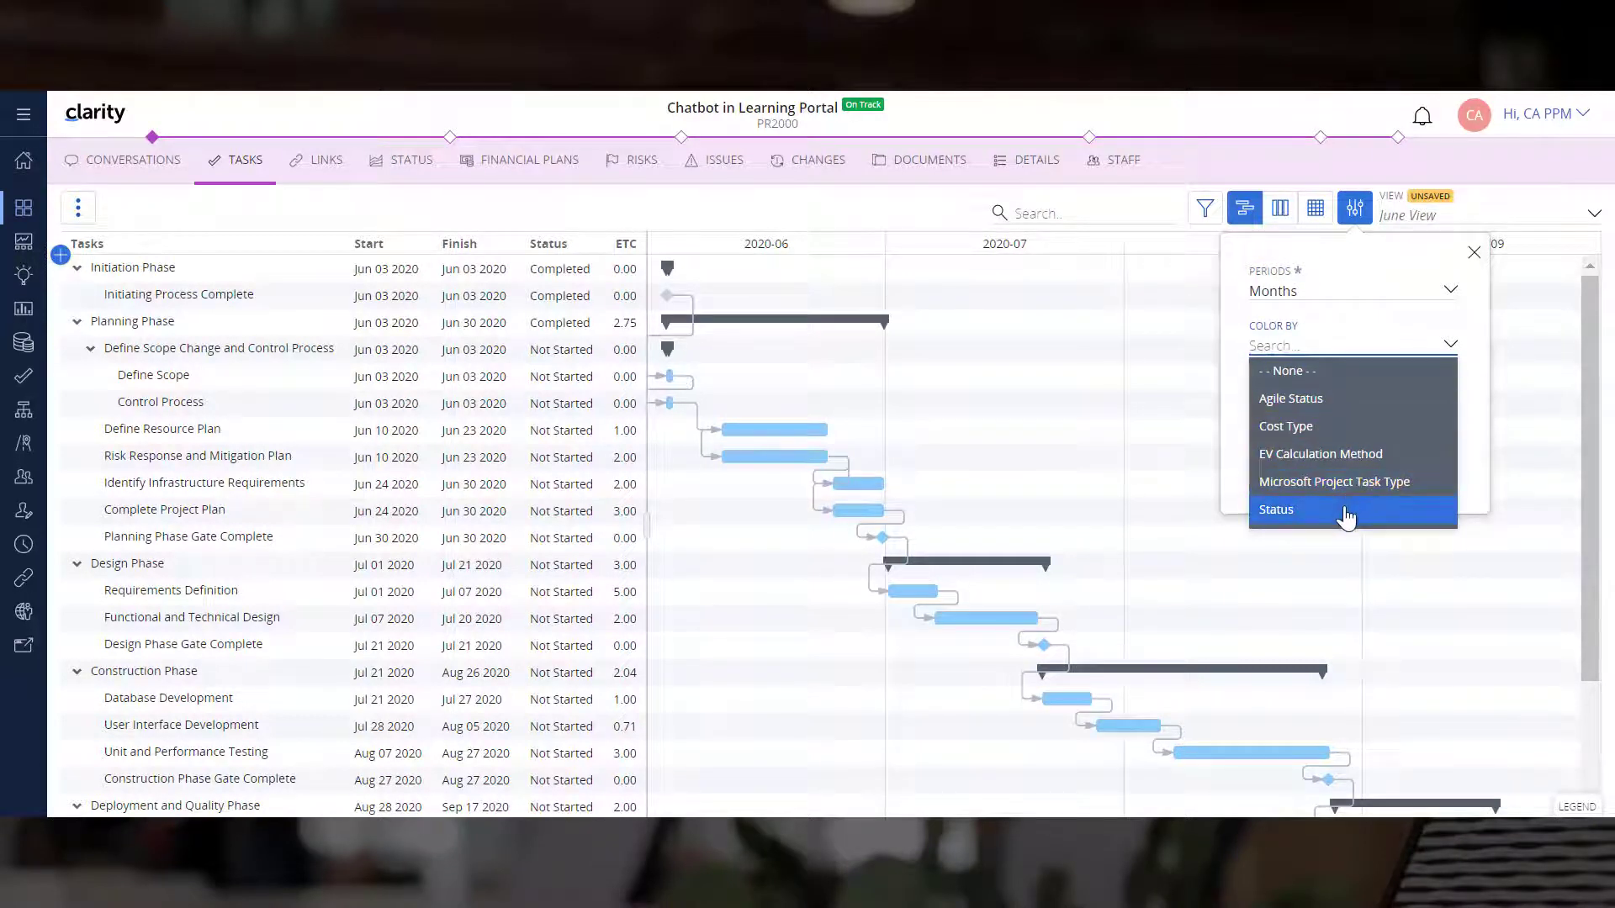
pyautogui.click(1275, 508)
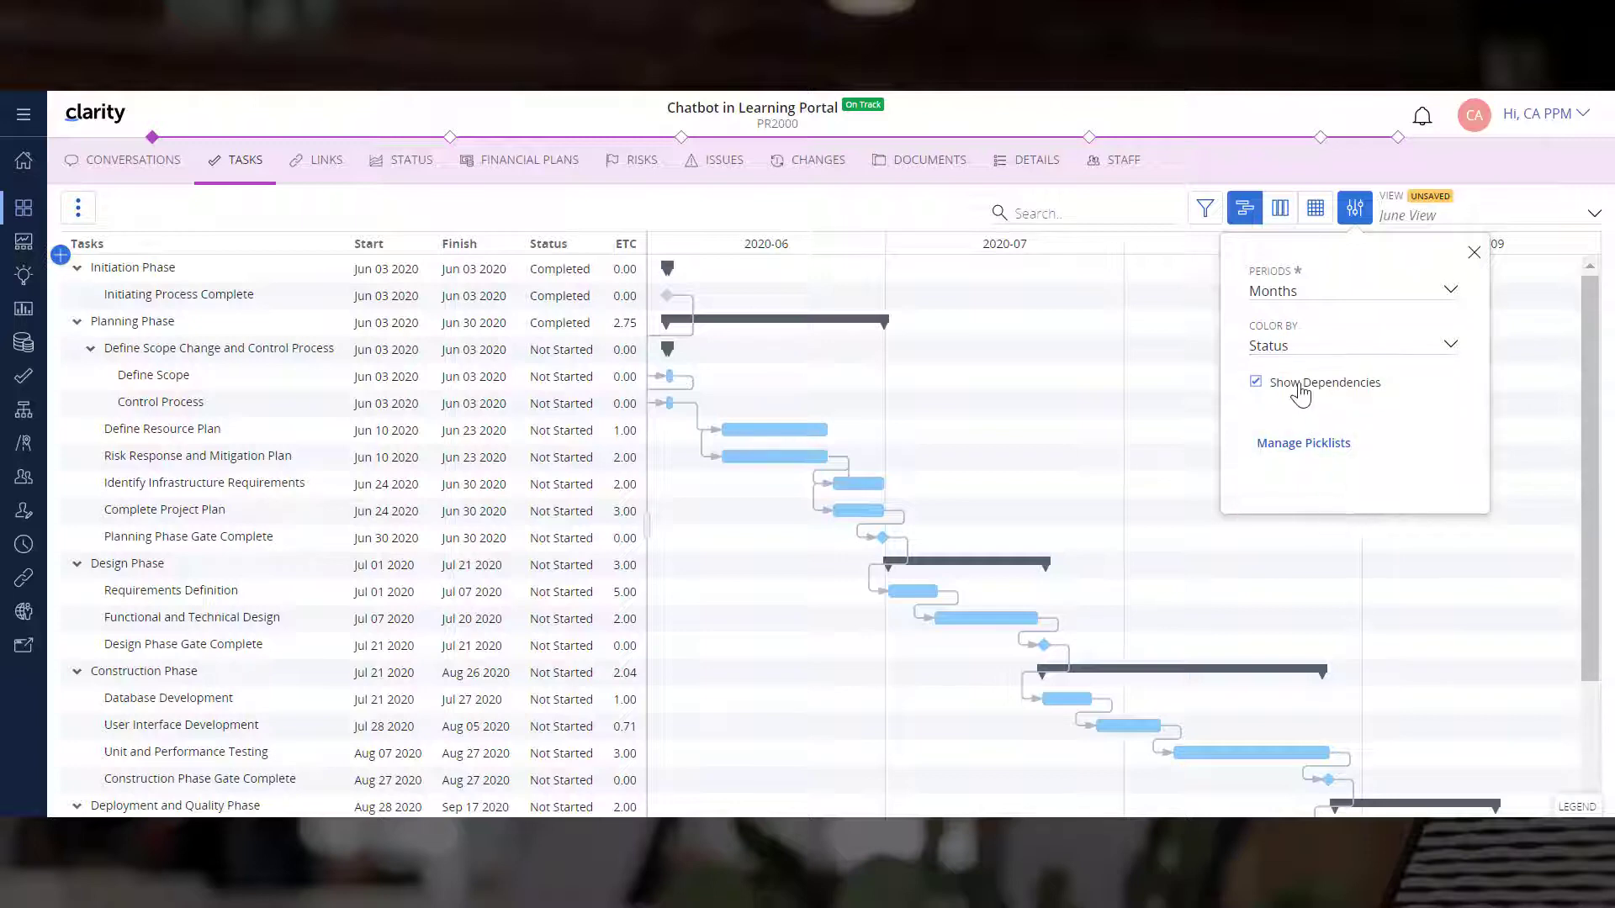
pyautogui.moveTo(1460, 402)
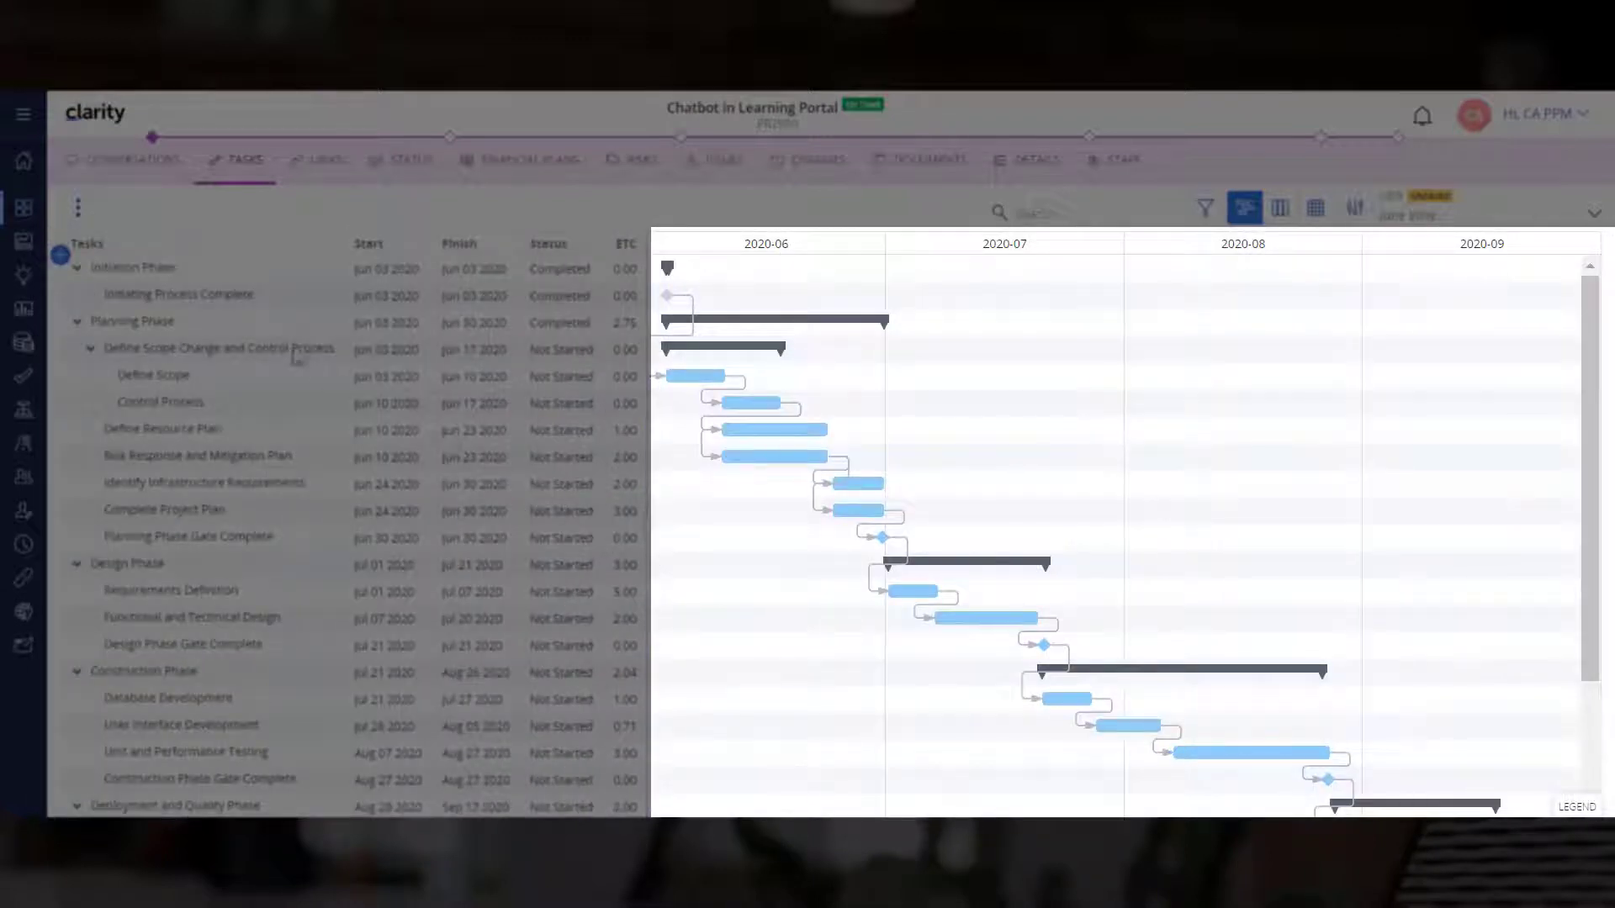
# Step: Select the Planning Phase and the Define Scope Change and Control Process task
pyautogui.click(131, 321)
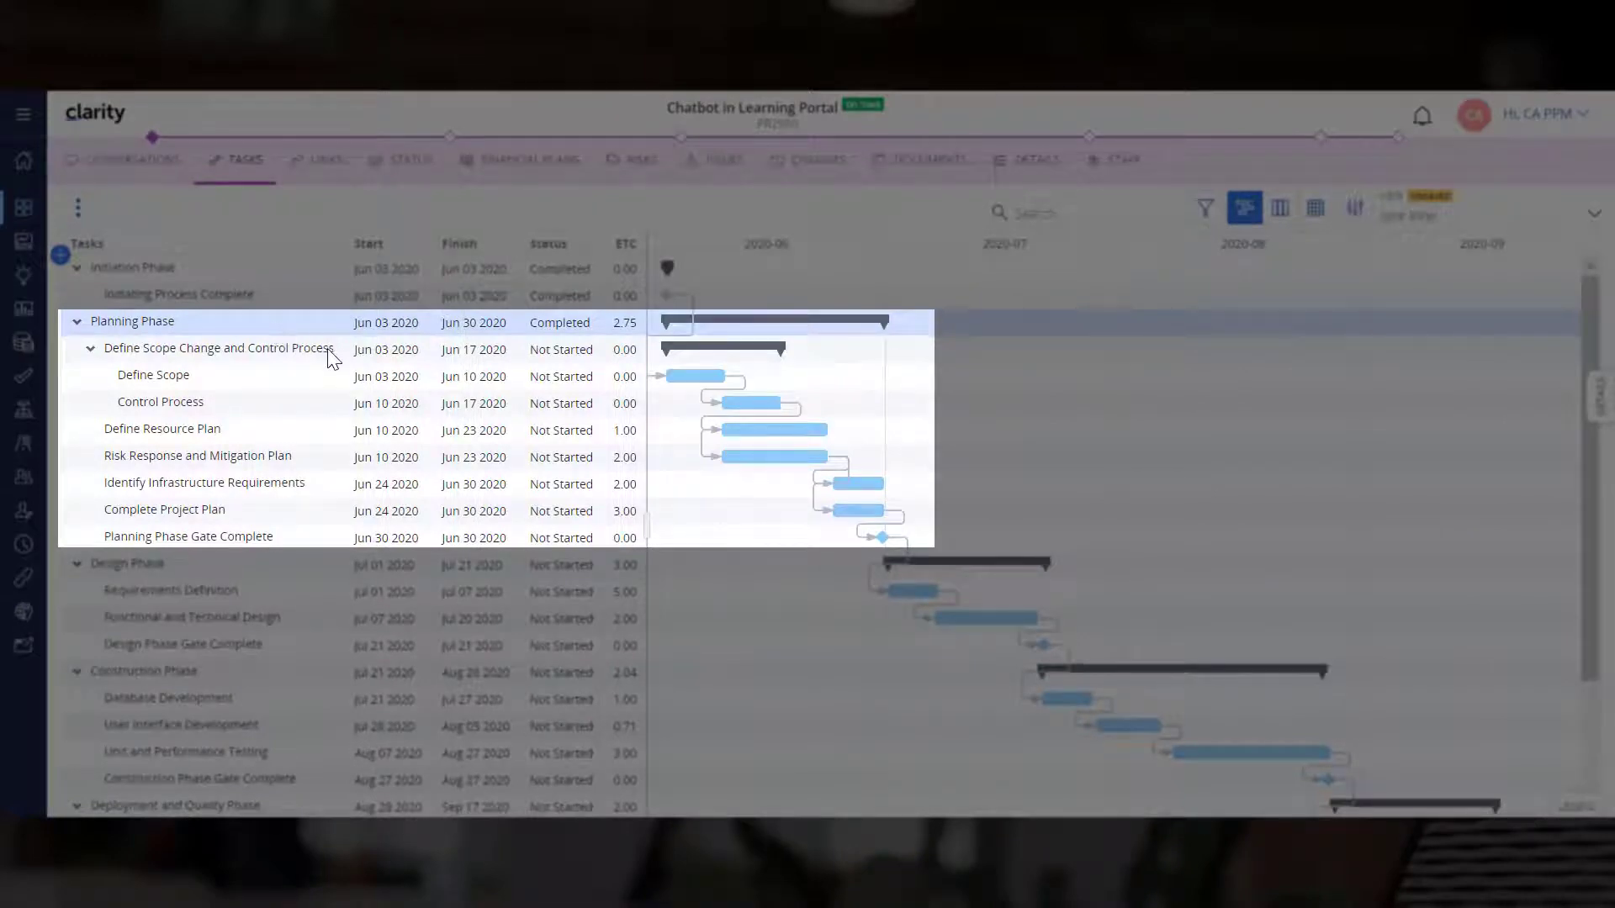
pyautogui.moveTo(325, 452)
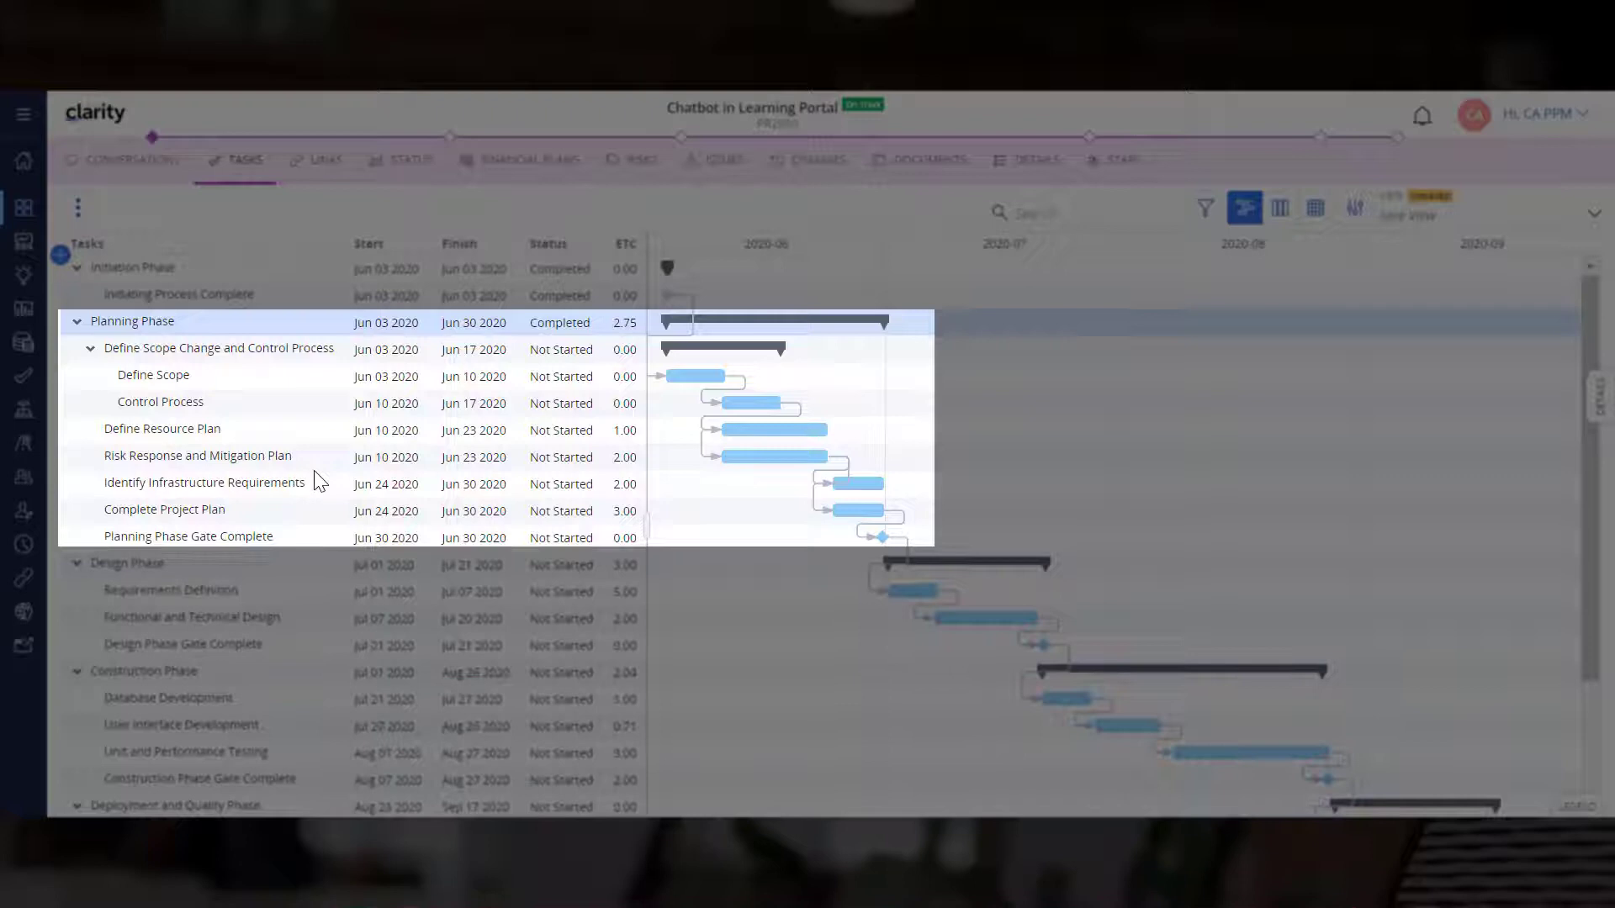
pyautogui.click(219, 349)
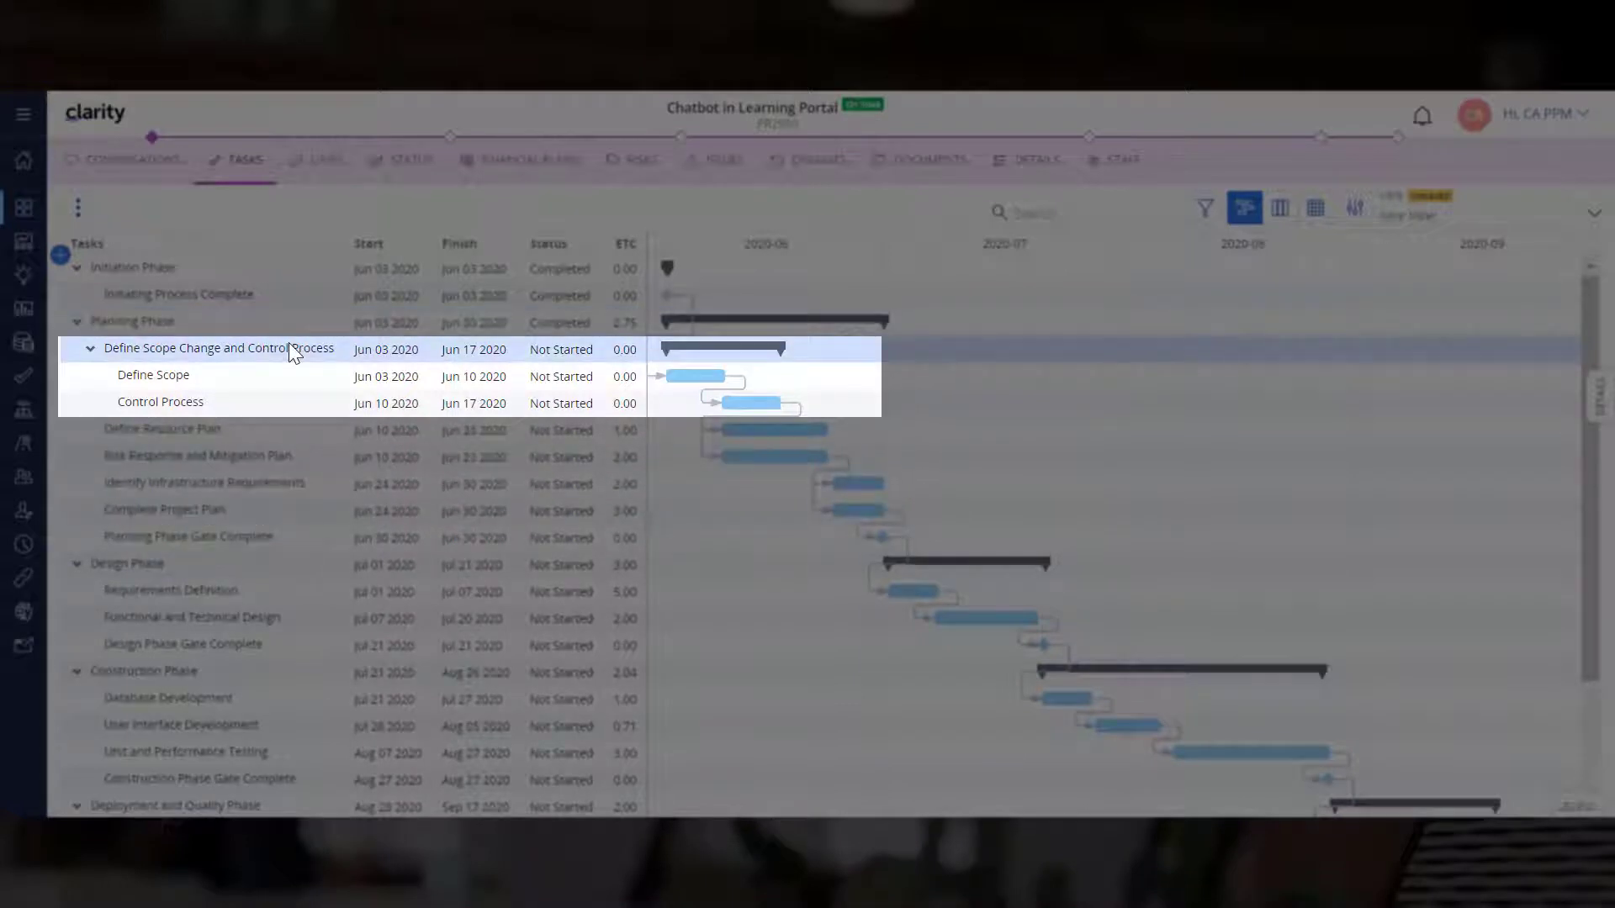
pyautogui.moveTo(437, 466)
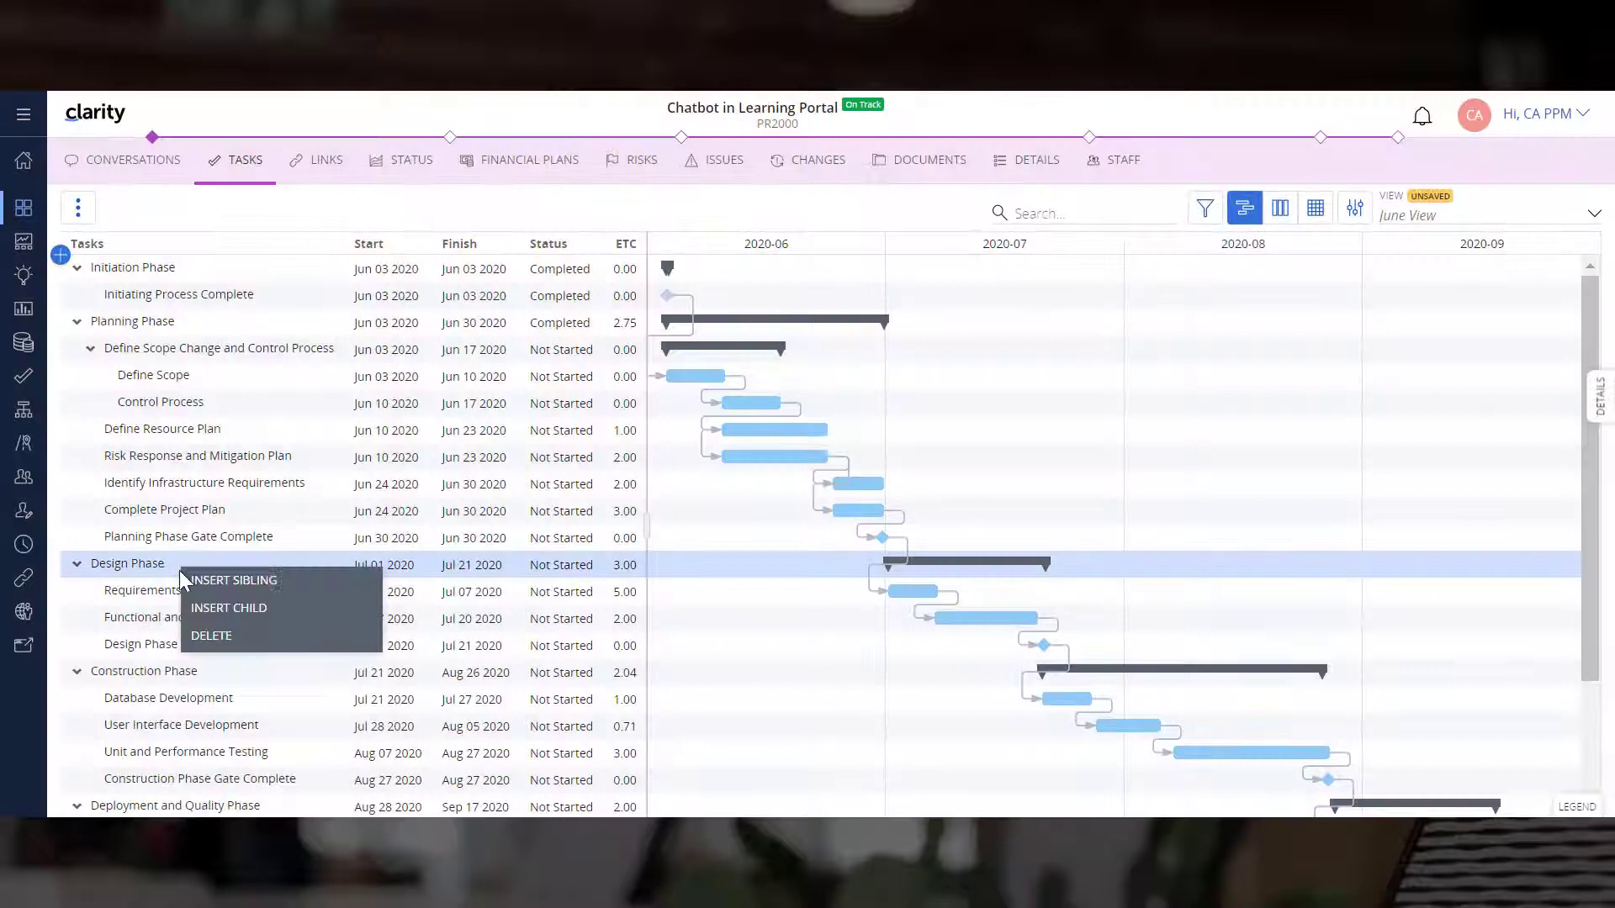
# Step: Add sibling phase Building the MVP with a first subtask Creating the MVP
pyautogui.click(230, 579)
pyautogui.write('Bu')
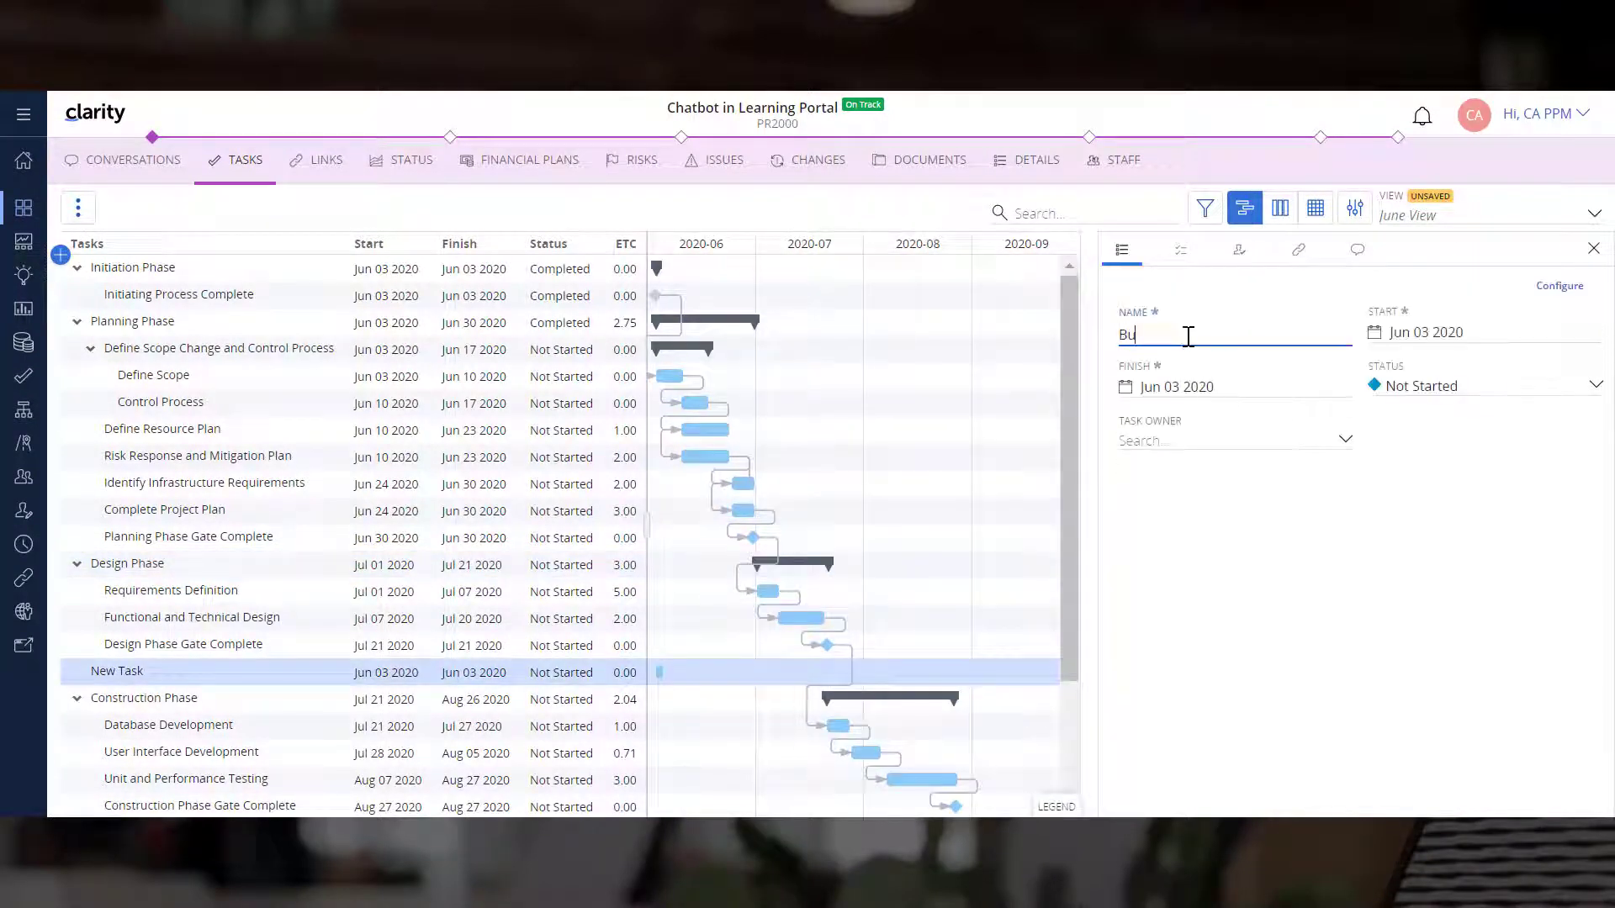
pyautogui.write('ilding the MVP')
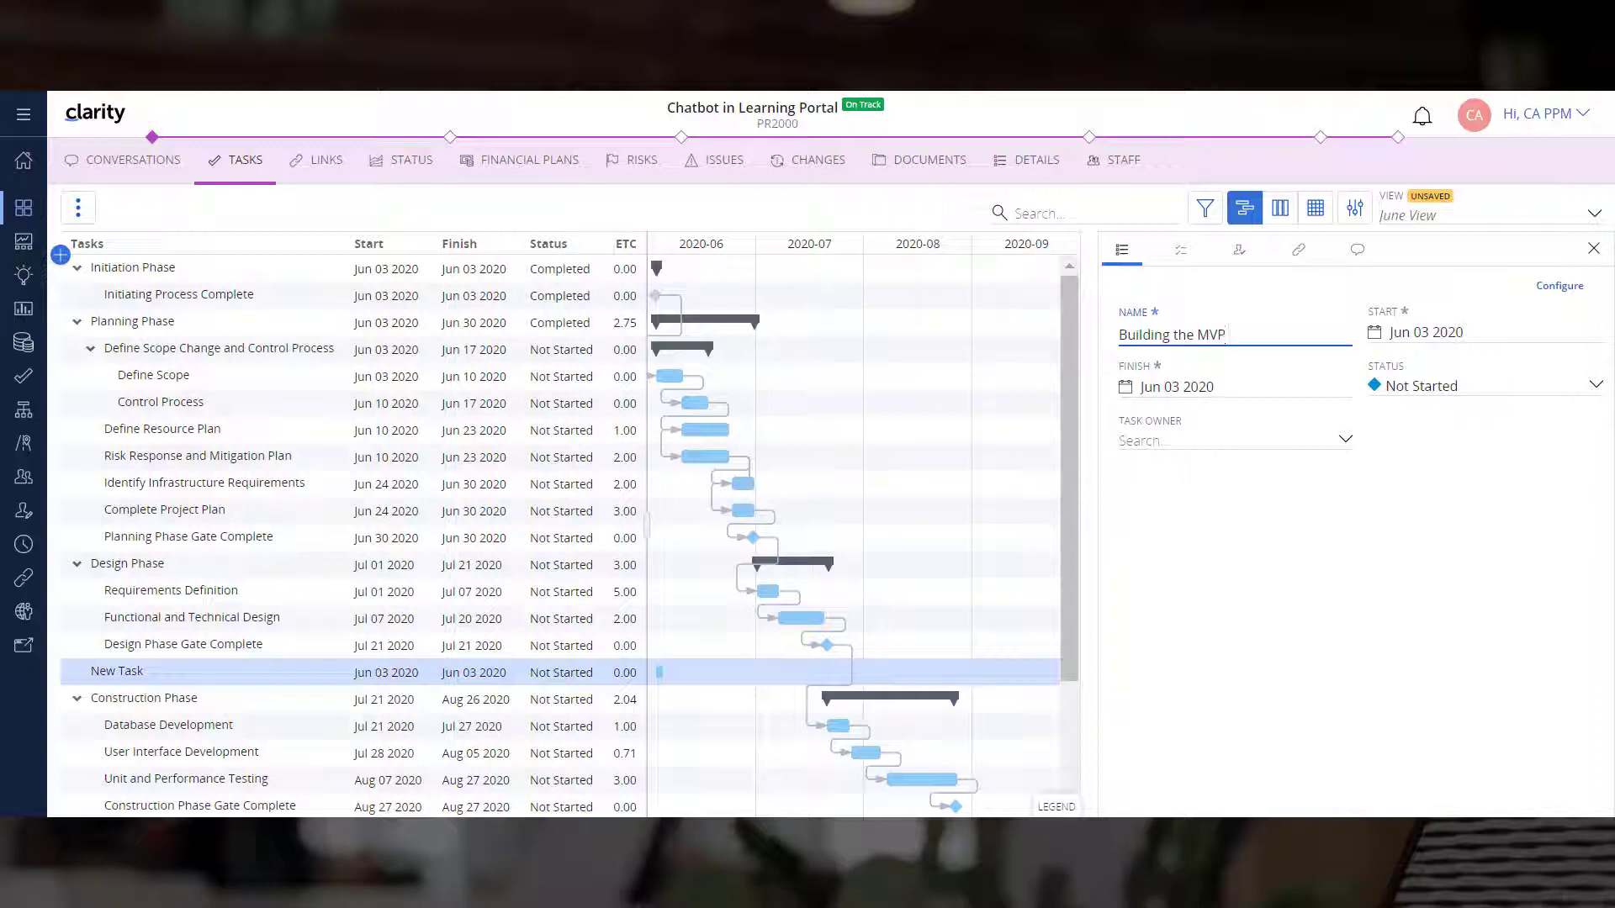
pyautogui.click(1593, 249)
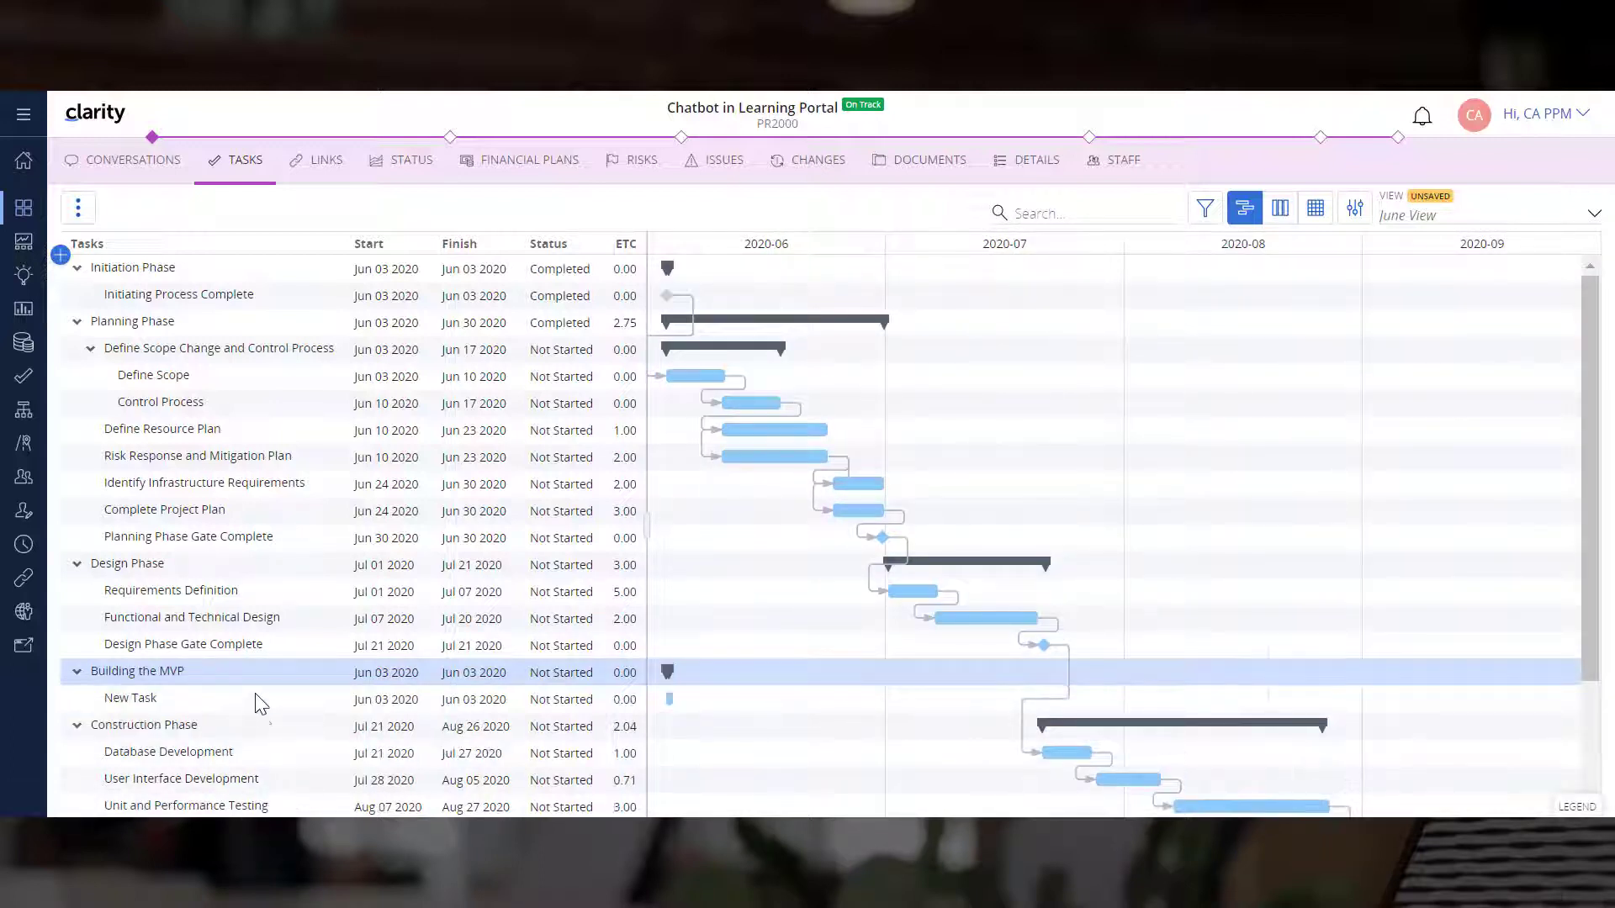
pyautogui.click(131, 698)
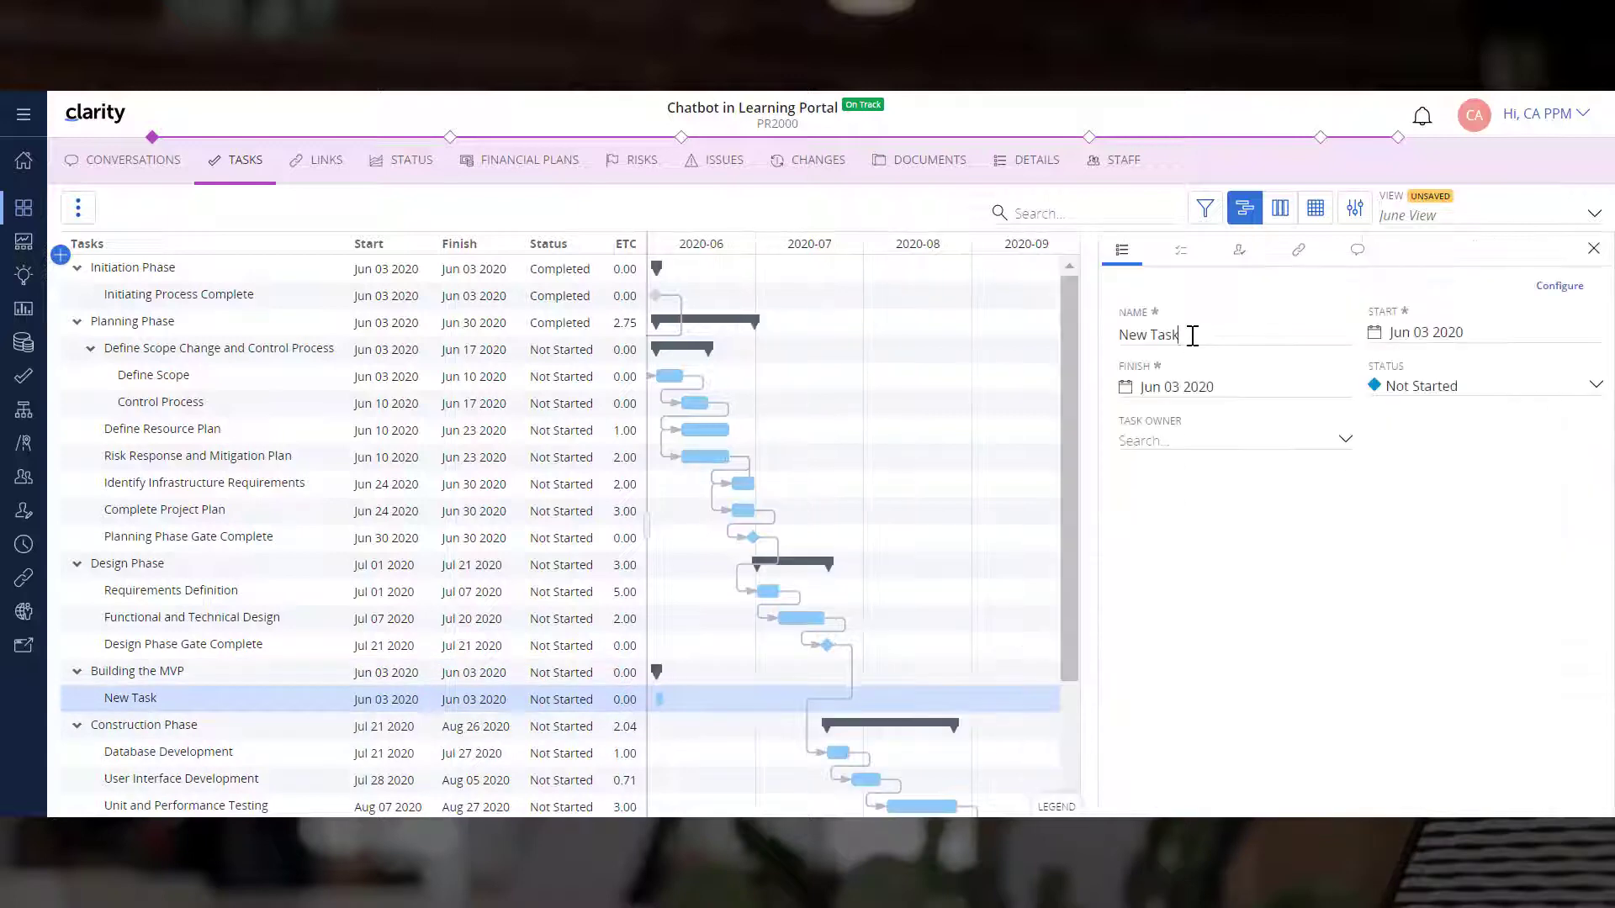
pyautogui.write('Creating the MVP')
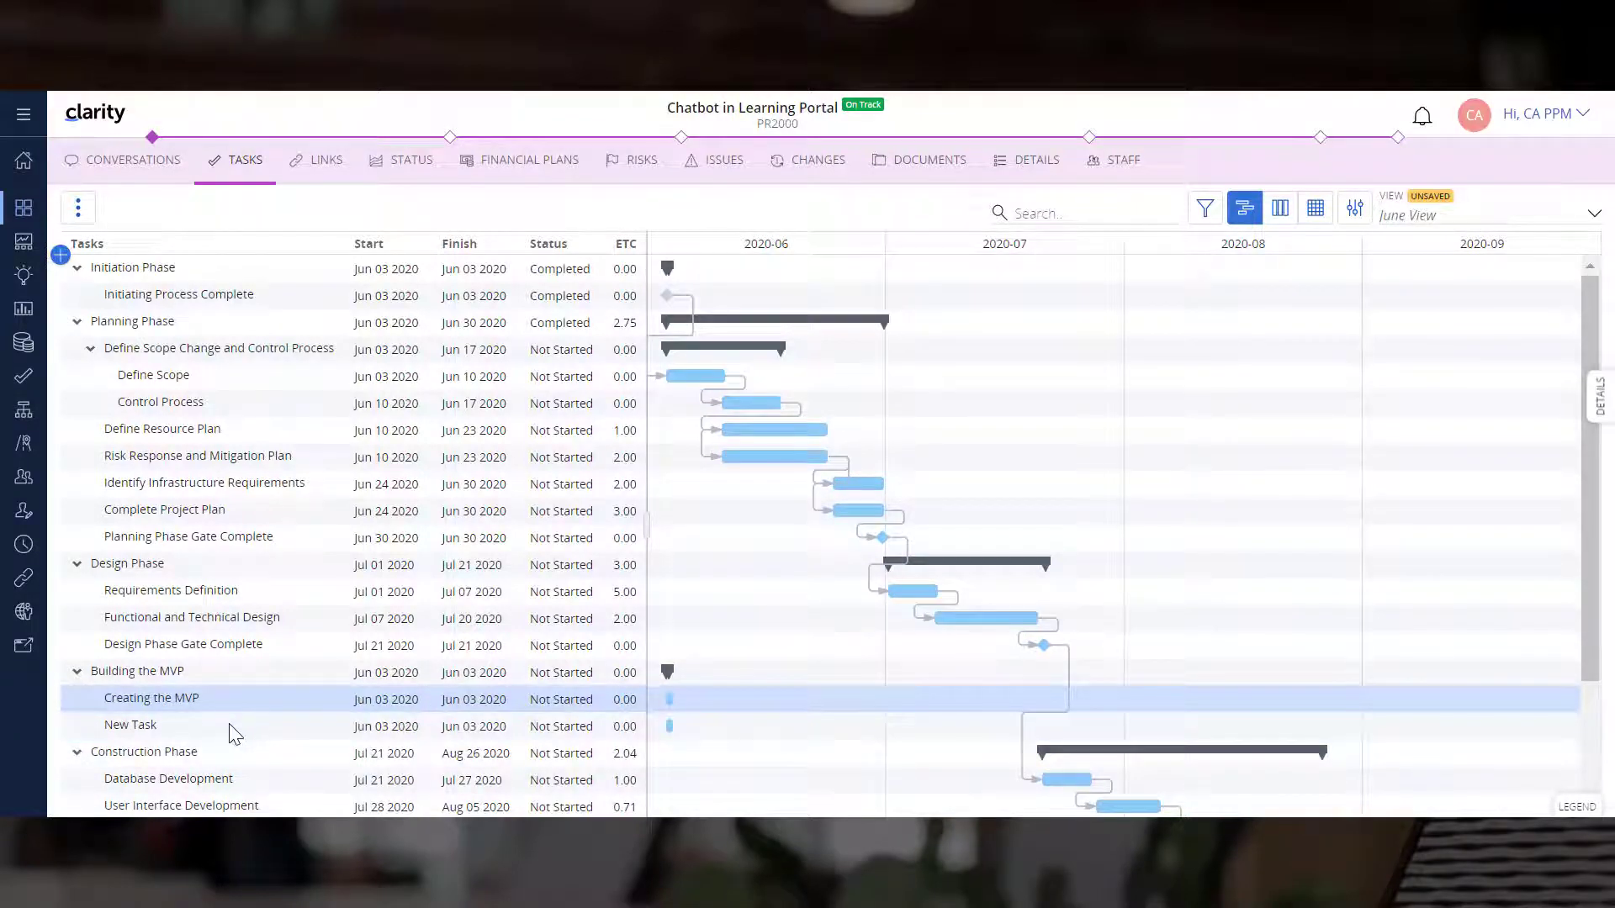
# Step: Name the second subtask Packaging and delivering the MVP
pyautogui.click(131, 726)
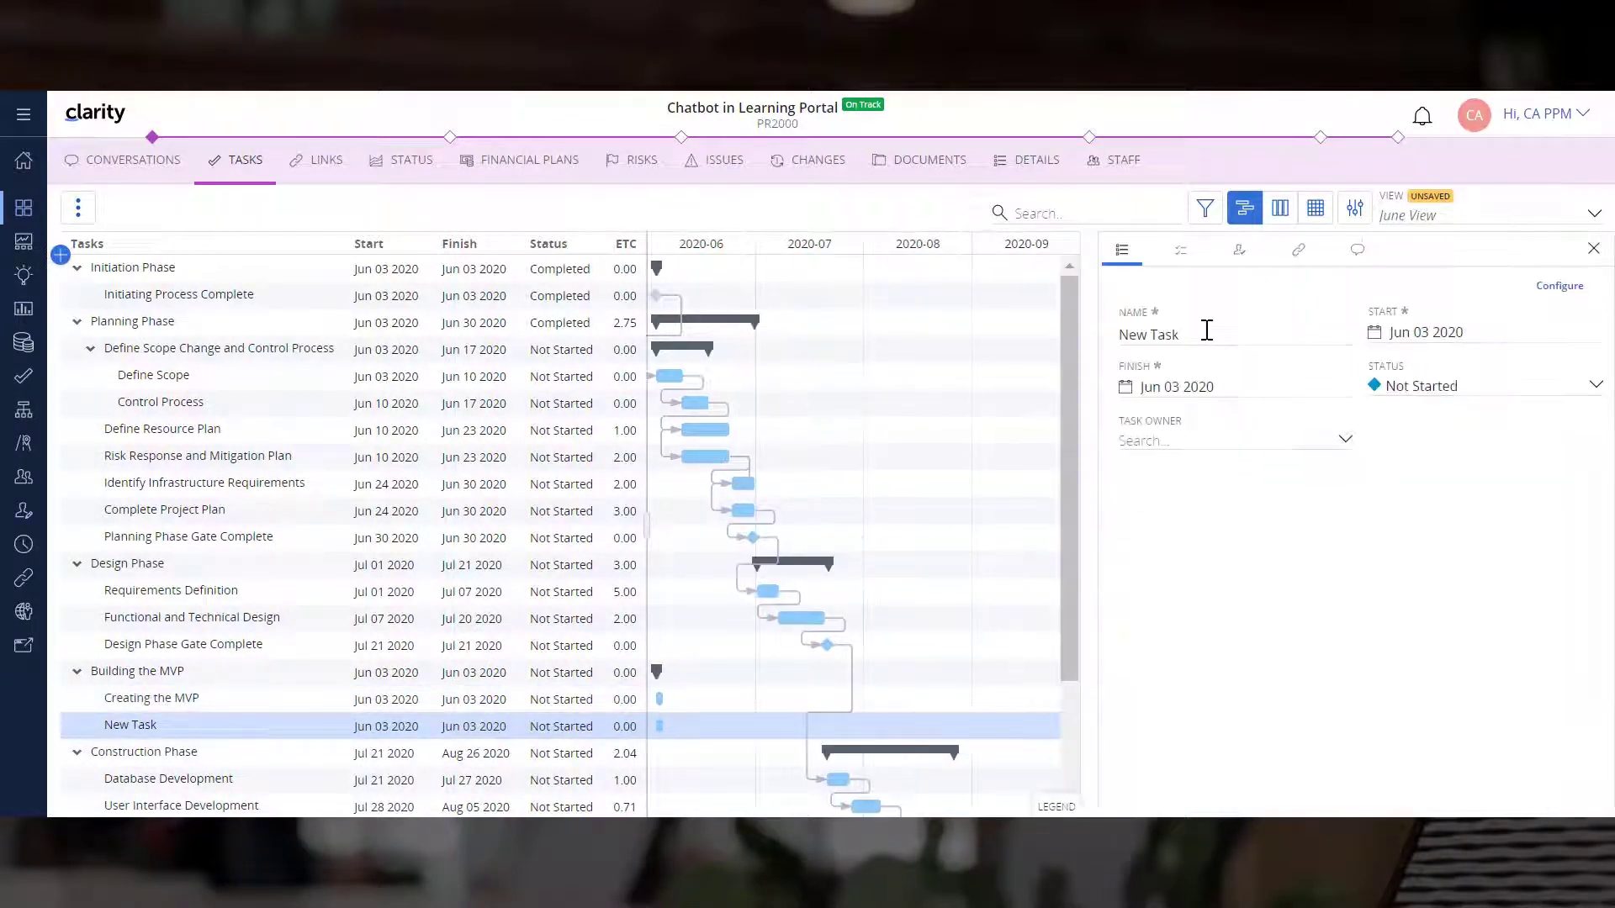
pyautogui.click(1593, 249)
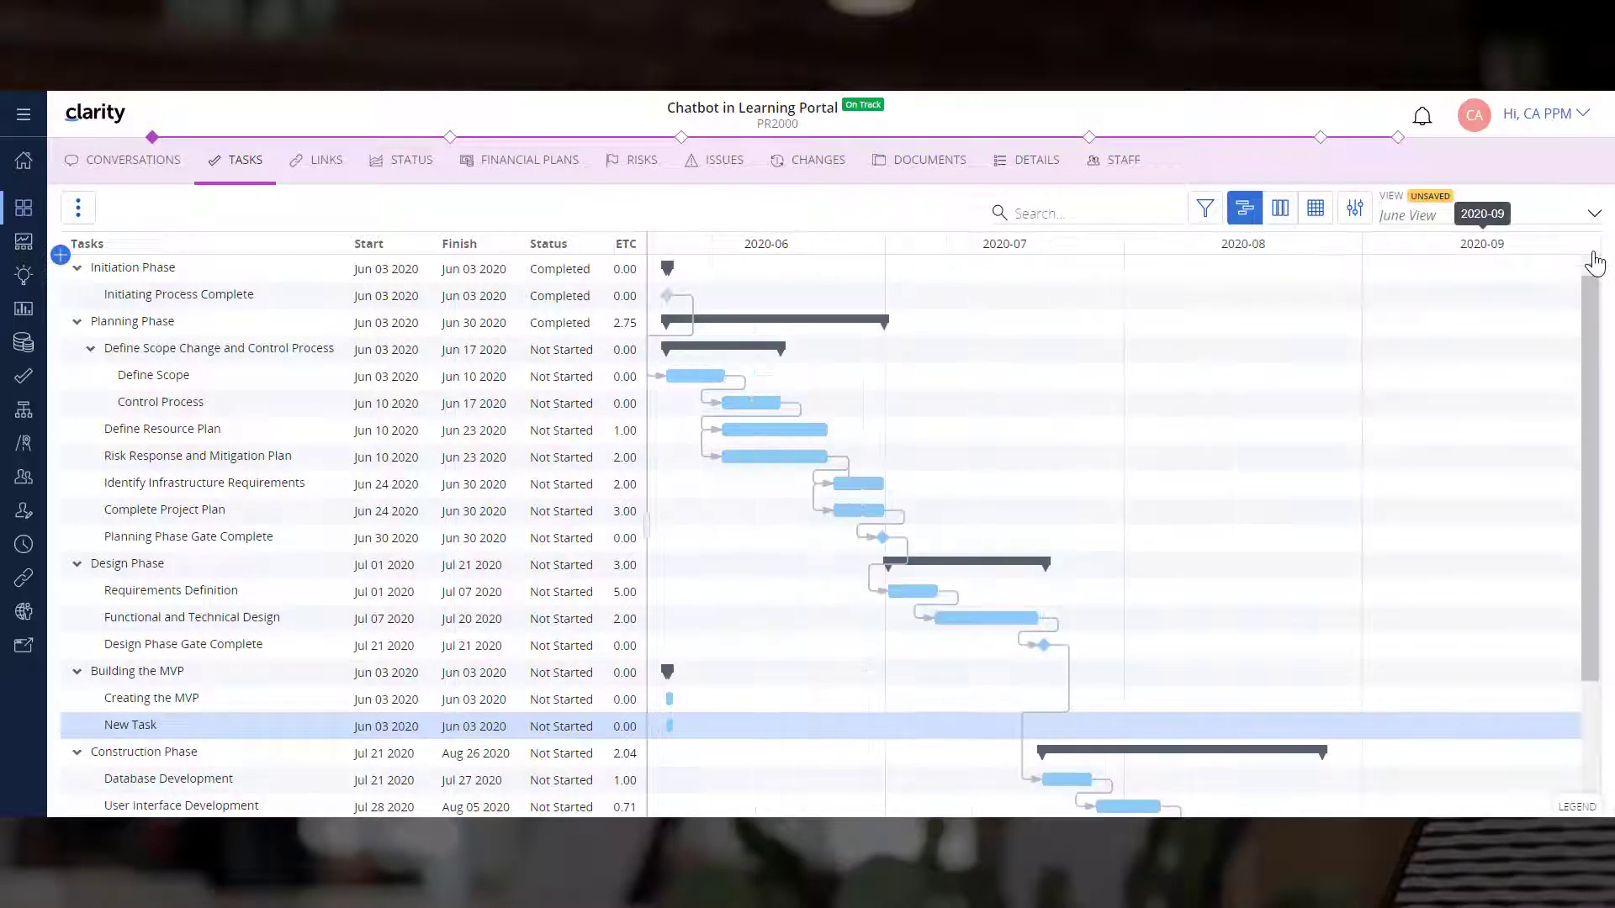
pyautogui.write('Packaging and delivering the MVP')
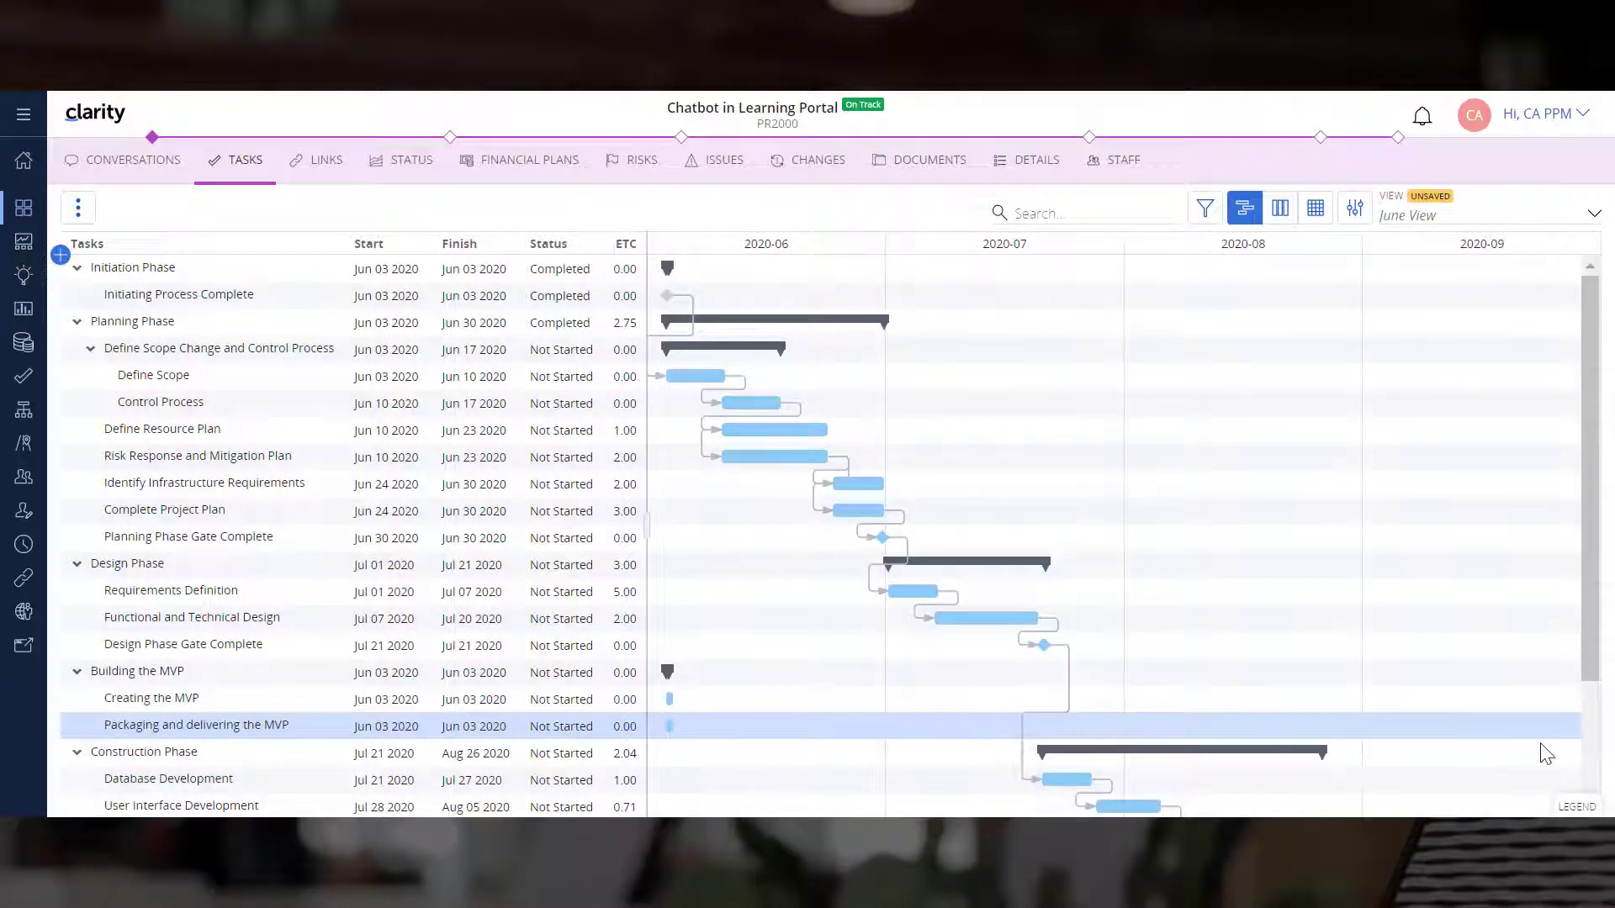
# Step: Add child task Validate the MVP under Creating the MVP and an MVP Complete milestone
pyautogui.rightClick(152, 696)
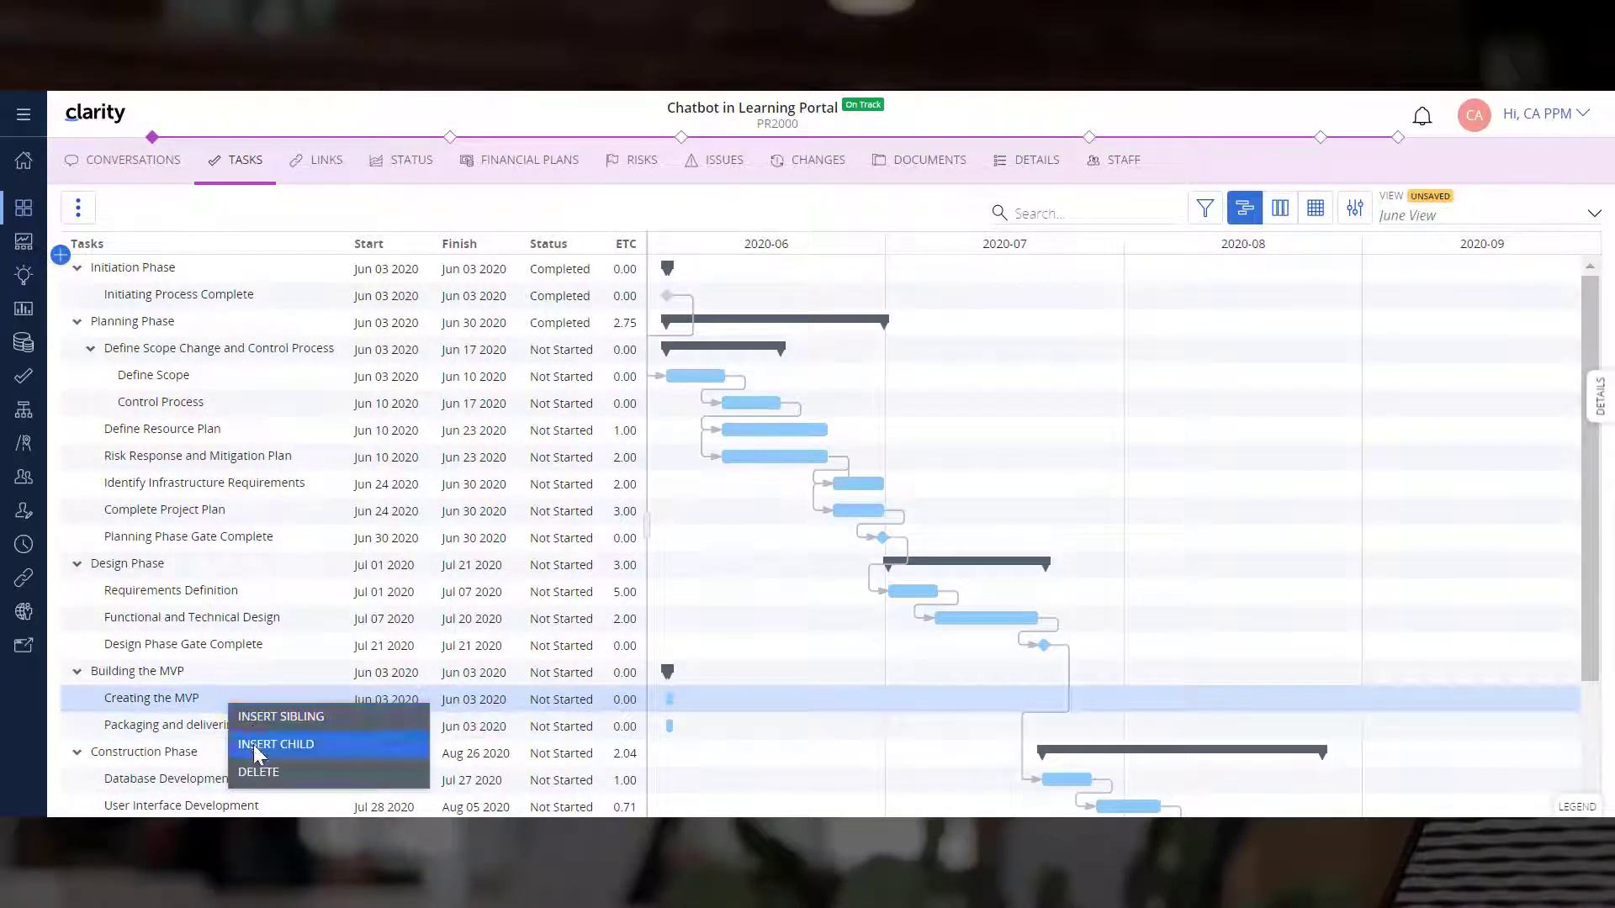
pyautogui.click(274, 743)
pyautogui.write('Vali')
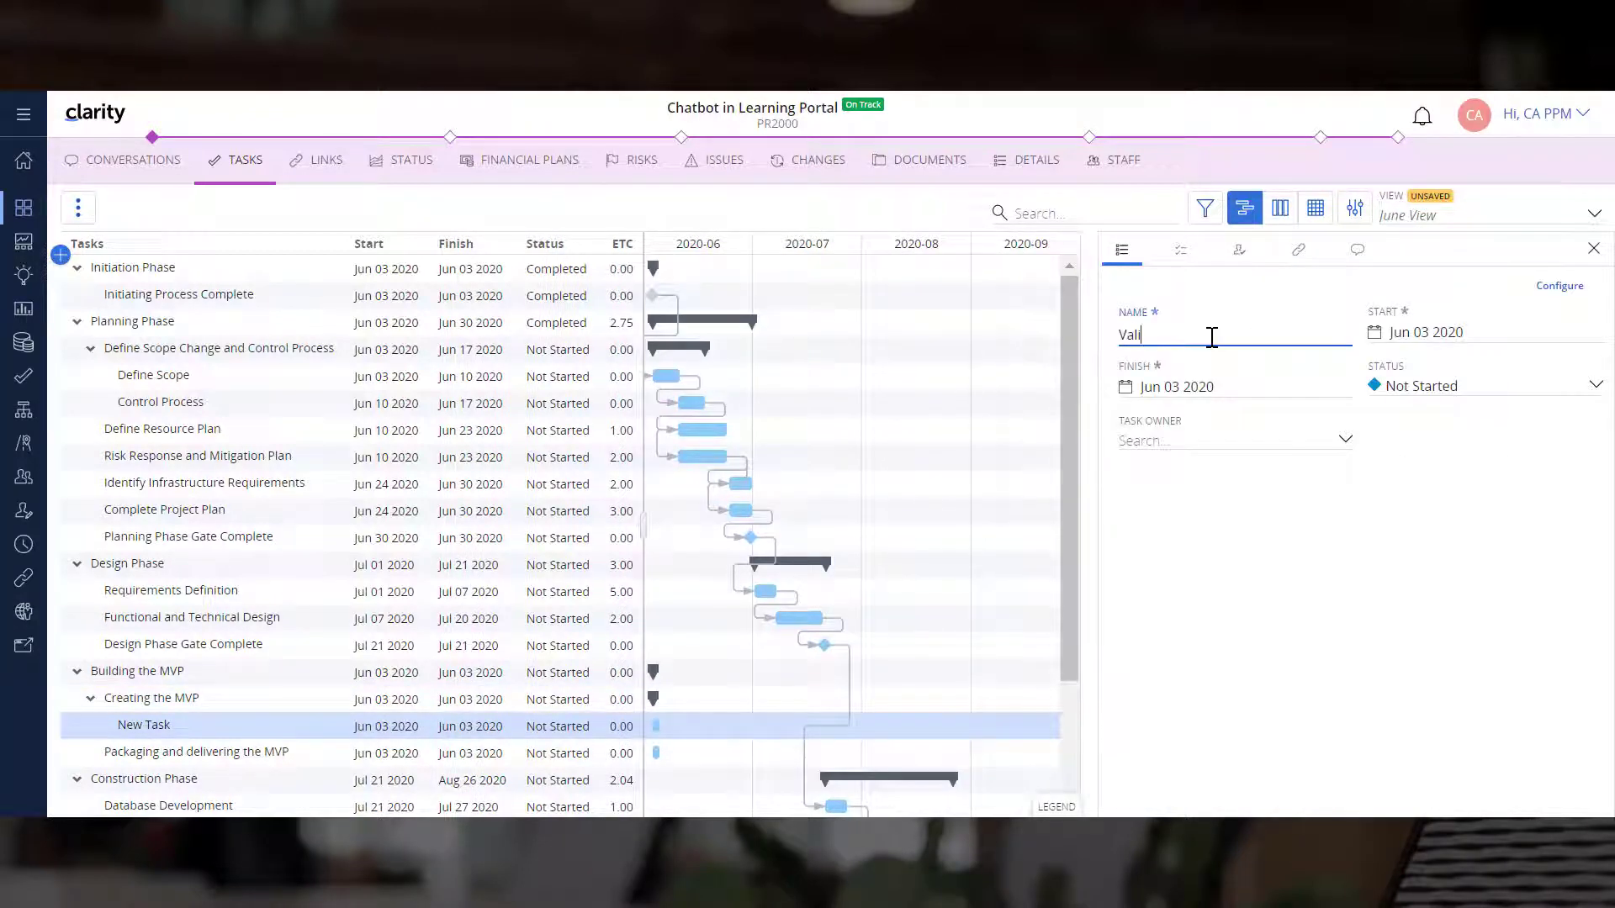
pyautogui.click(1595, 249)
pyautogui.write('MVP Complete')
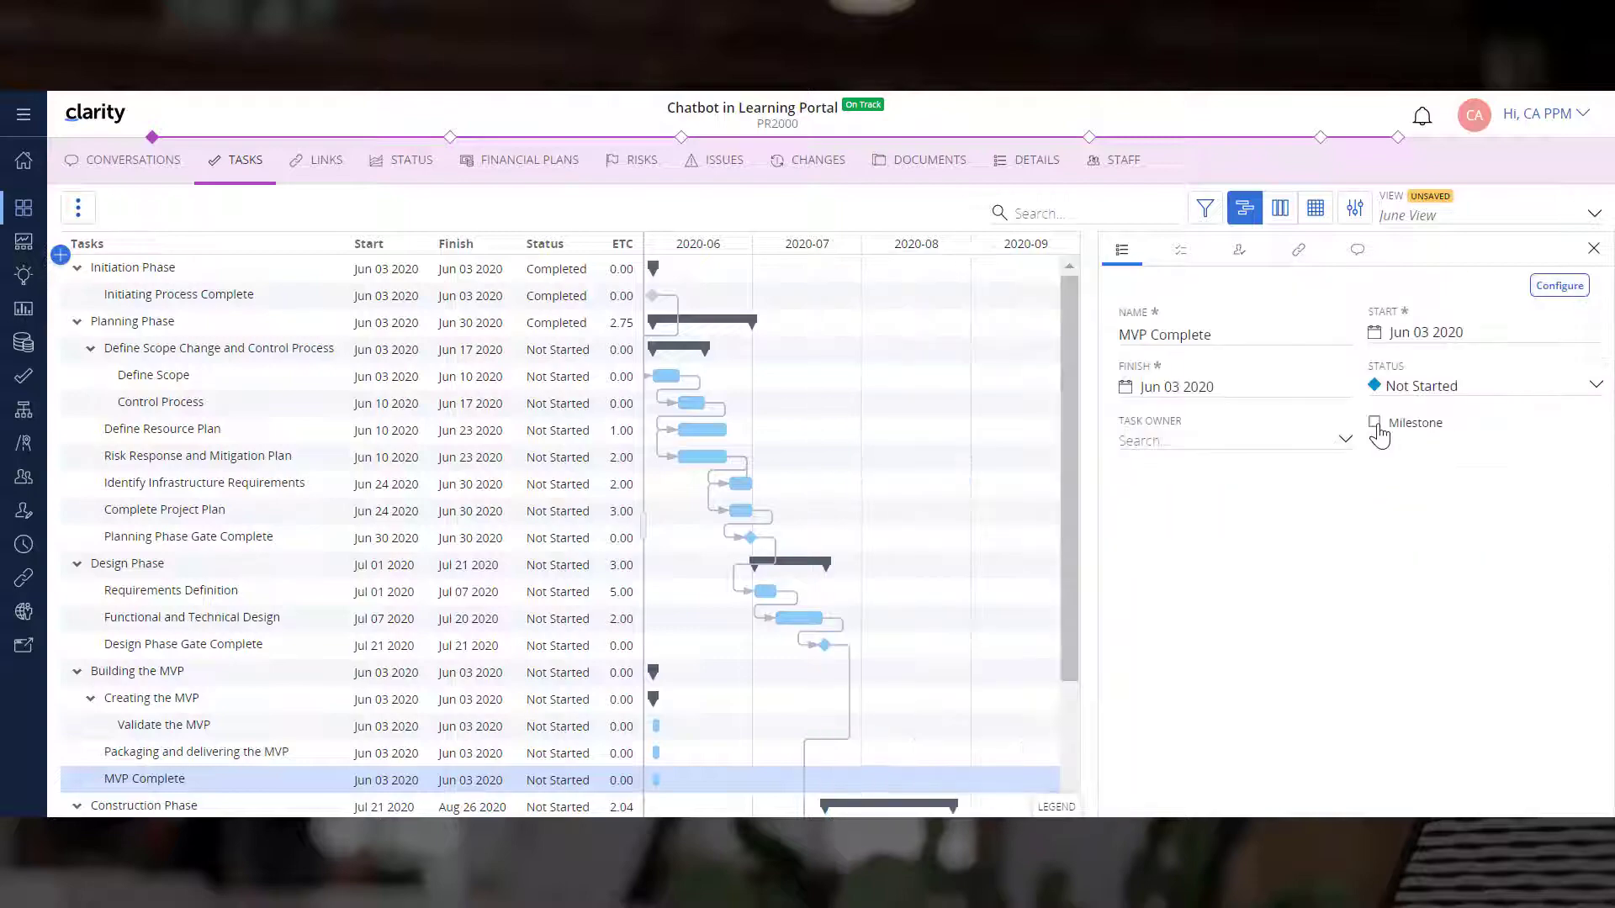
pyautogui.click(1593, 249)
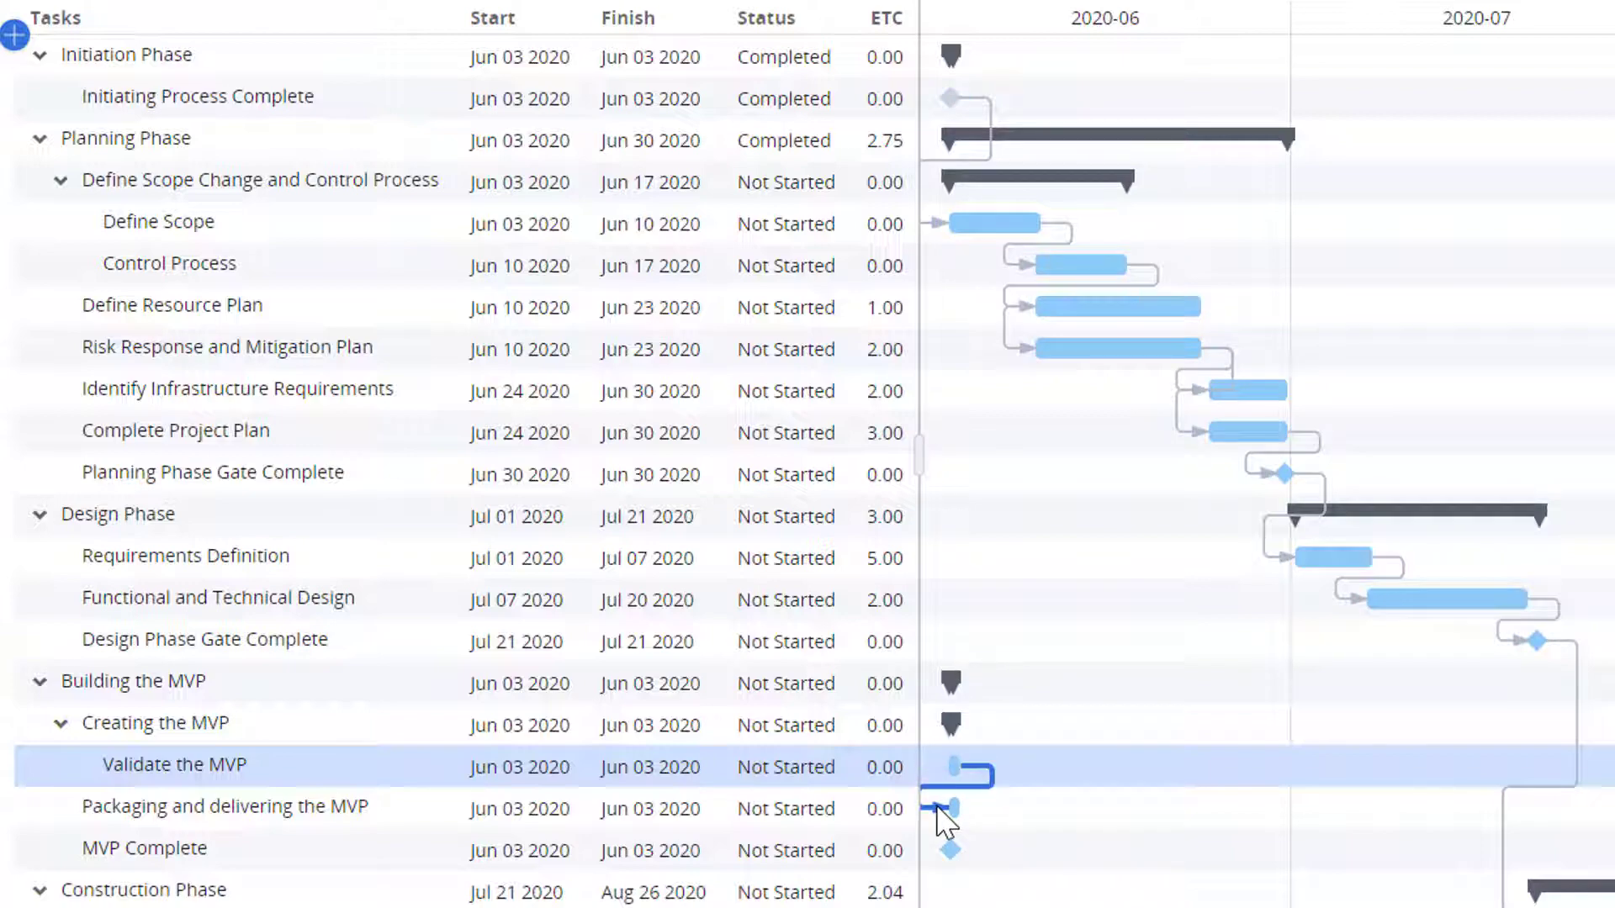
pyautogui.moveTo(1008, 824)
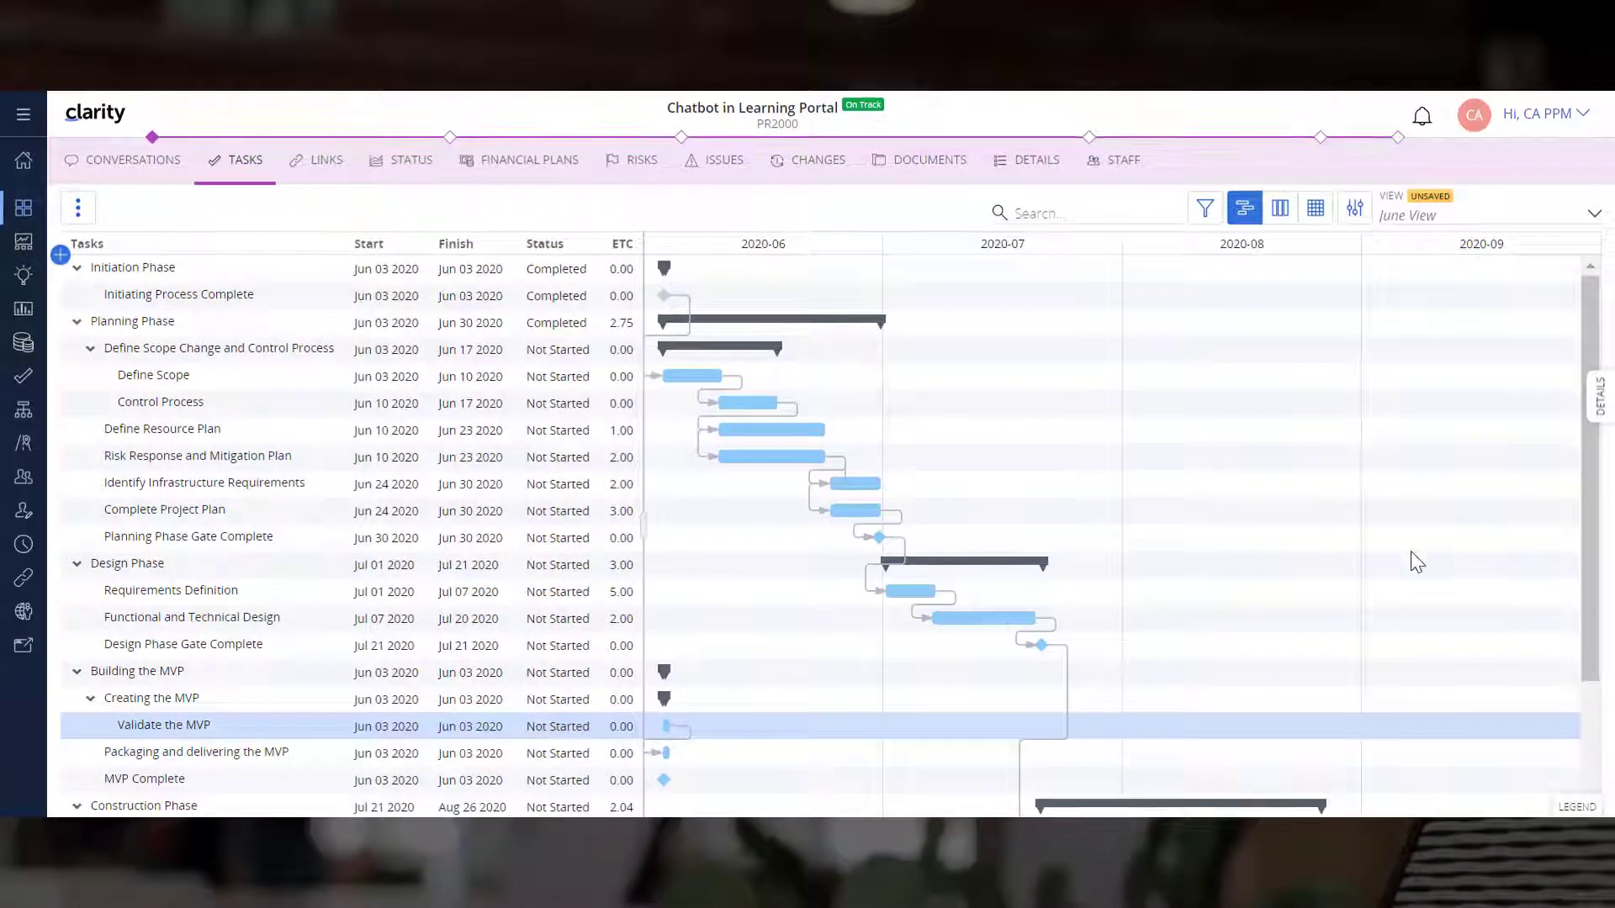
pyautogui.moveTo(1576, 400)
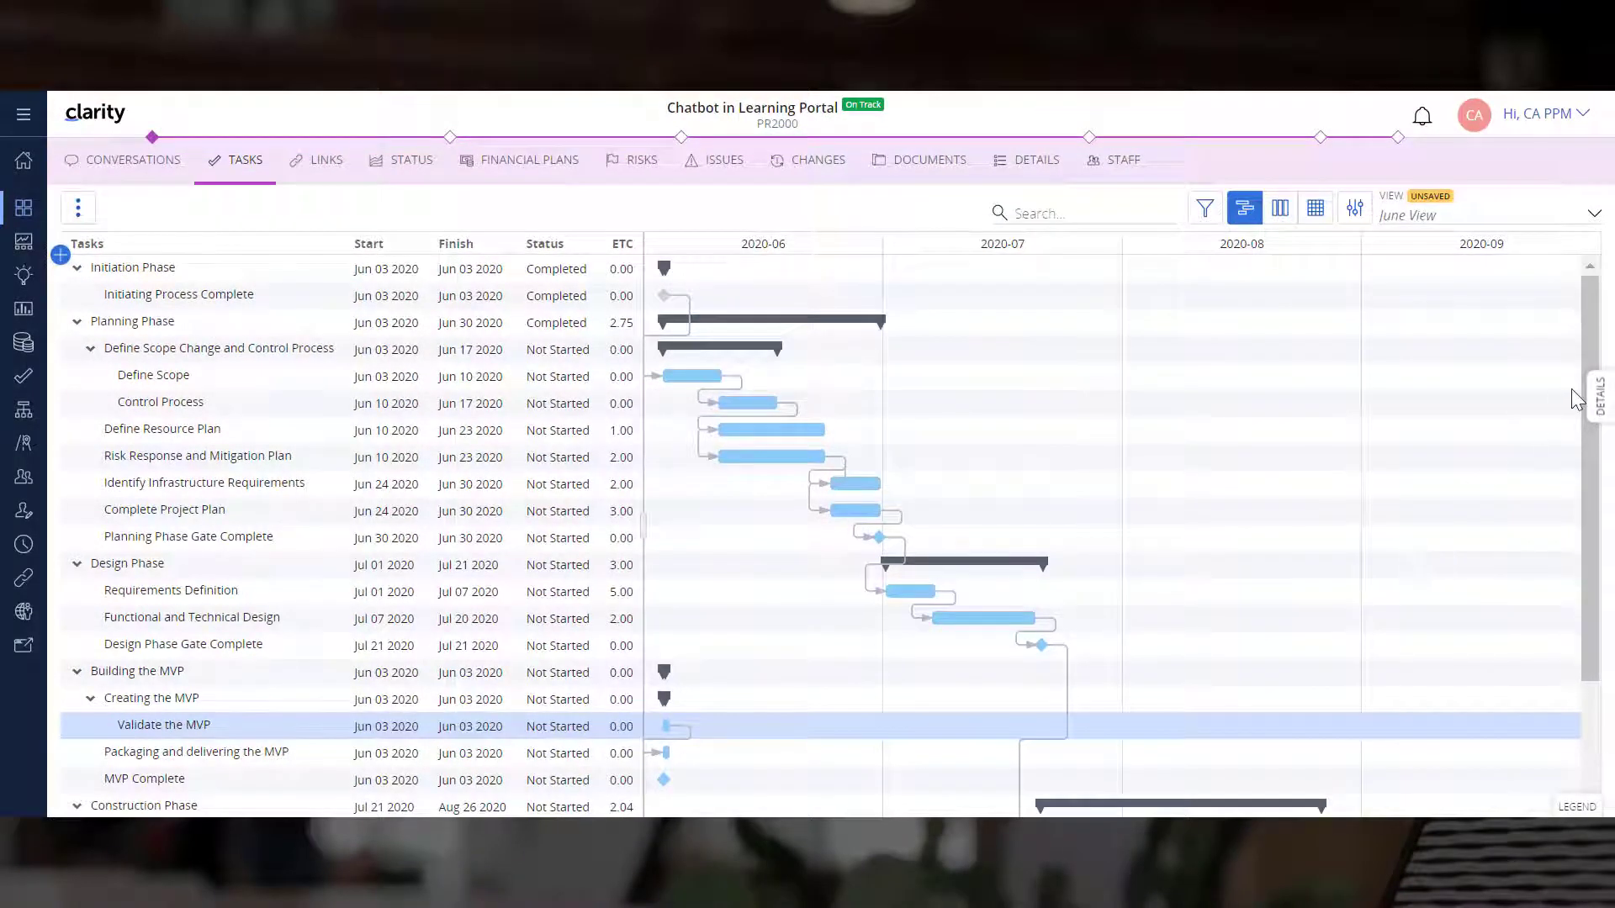
# Step: Set Validate the MVP to start Jun 04 2020 and finish Jun 08 2020 in its details
pyautogui.click(1598, 397)
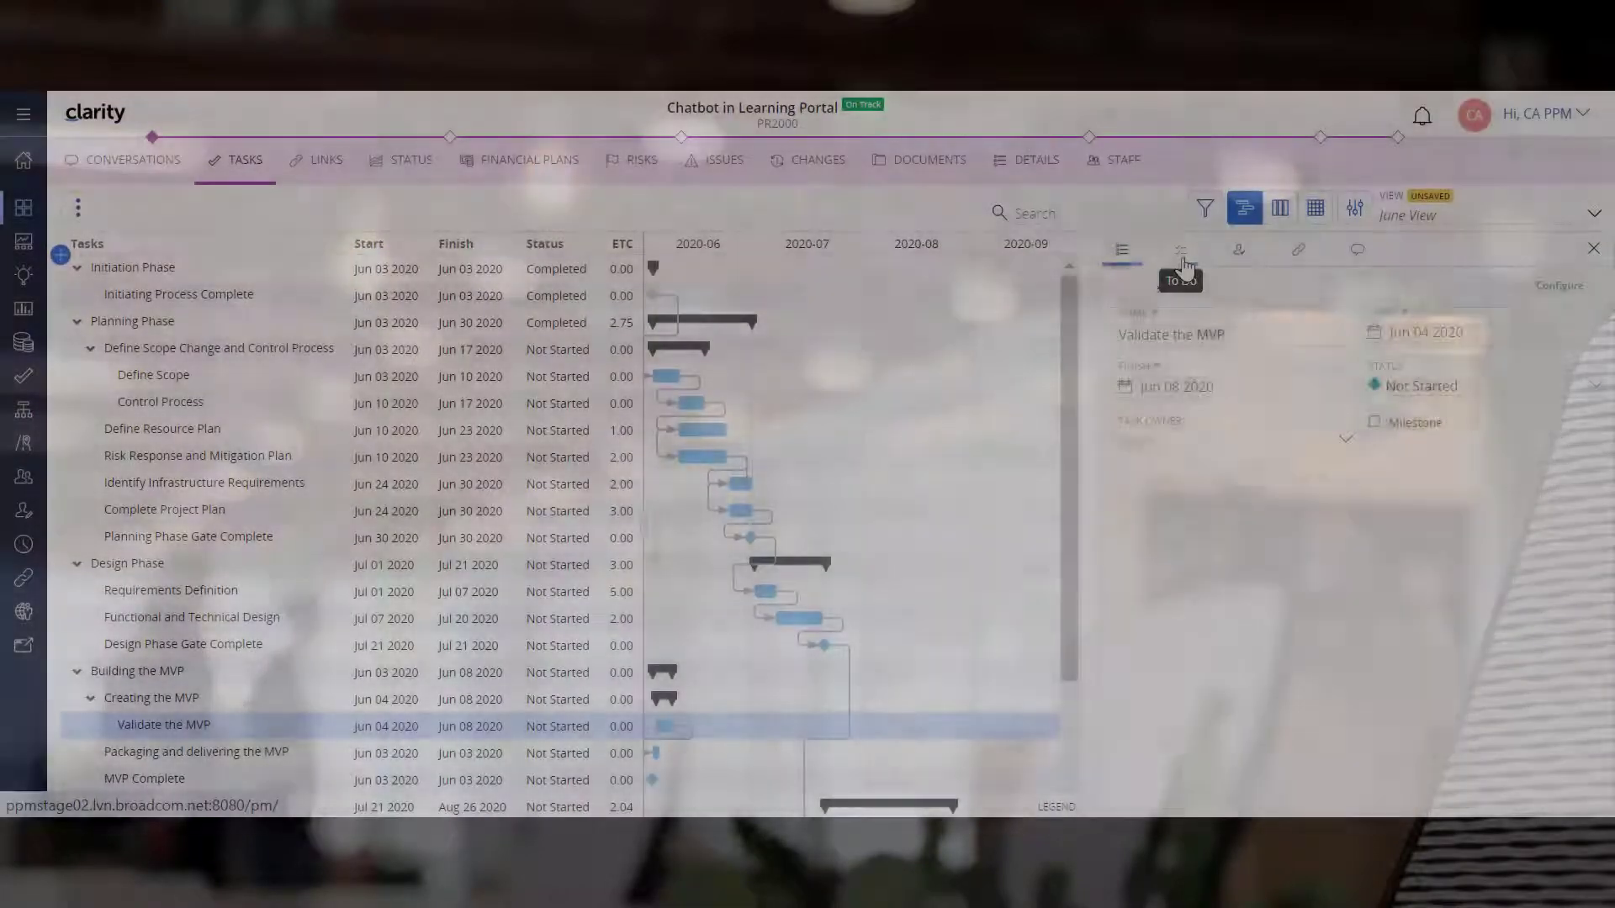
# Step: Add a dated, assigned Do Alpha Testing to-do on Validate the MVP
pyautogui.click(1181, 249)
pyautogui.write('Do Alp')
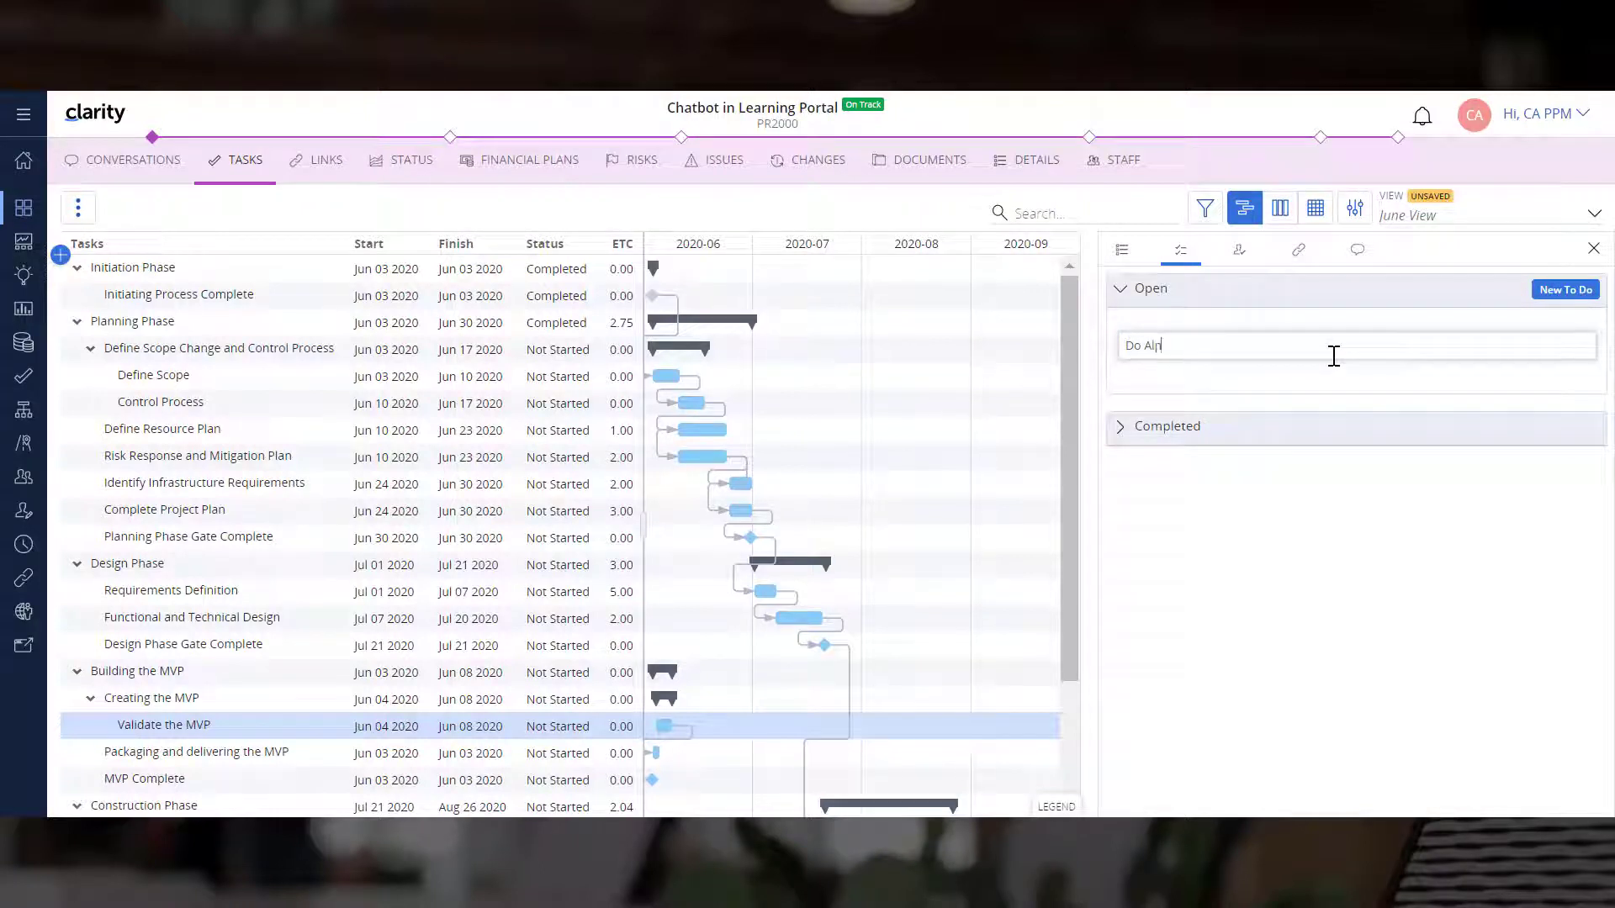
pyautogui.press('Return')
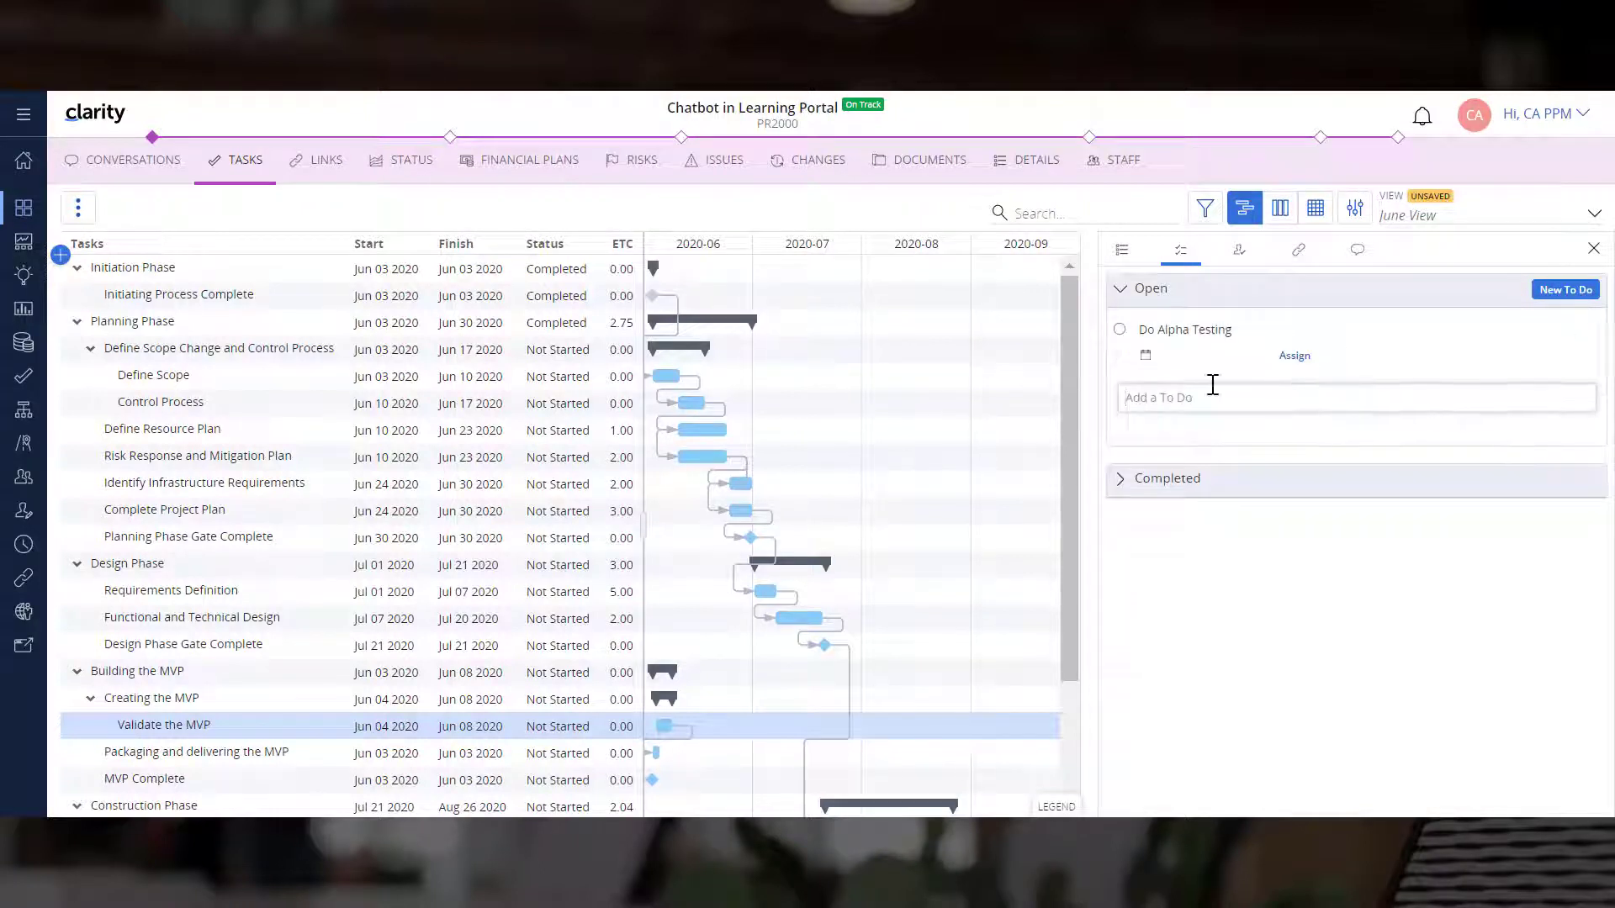
pyautogui.click(1144, 355)
pyautogui.write('ron')
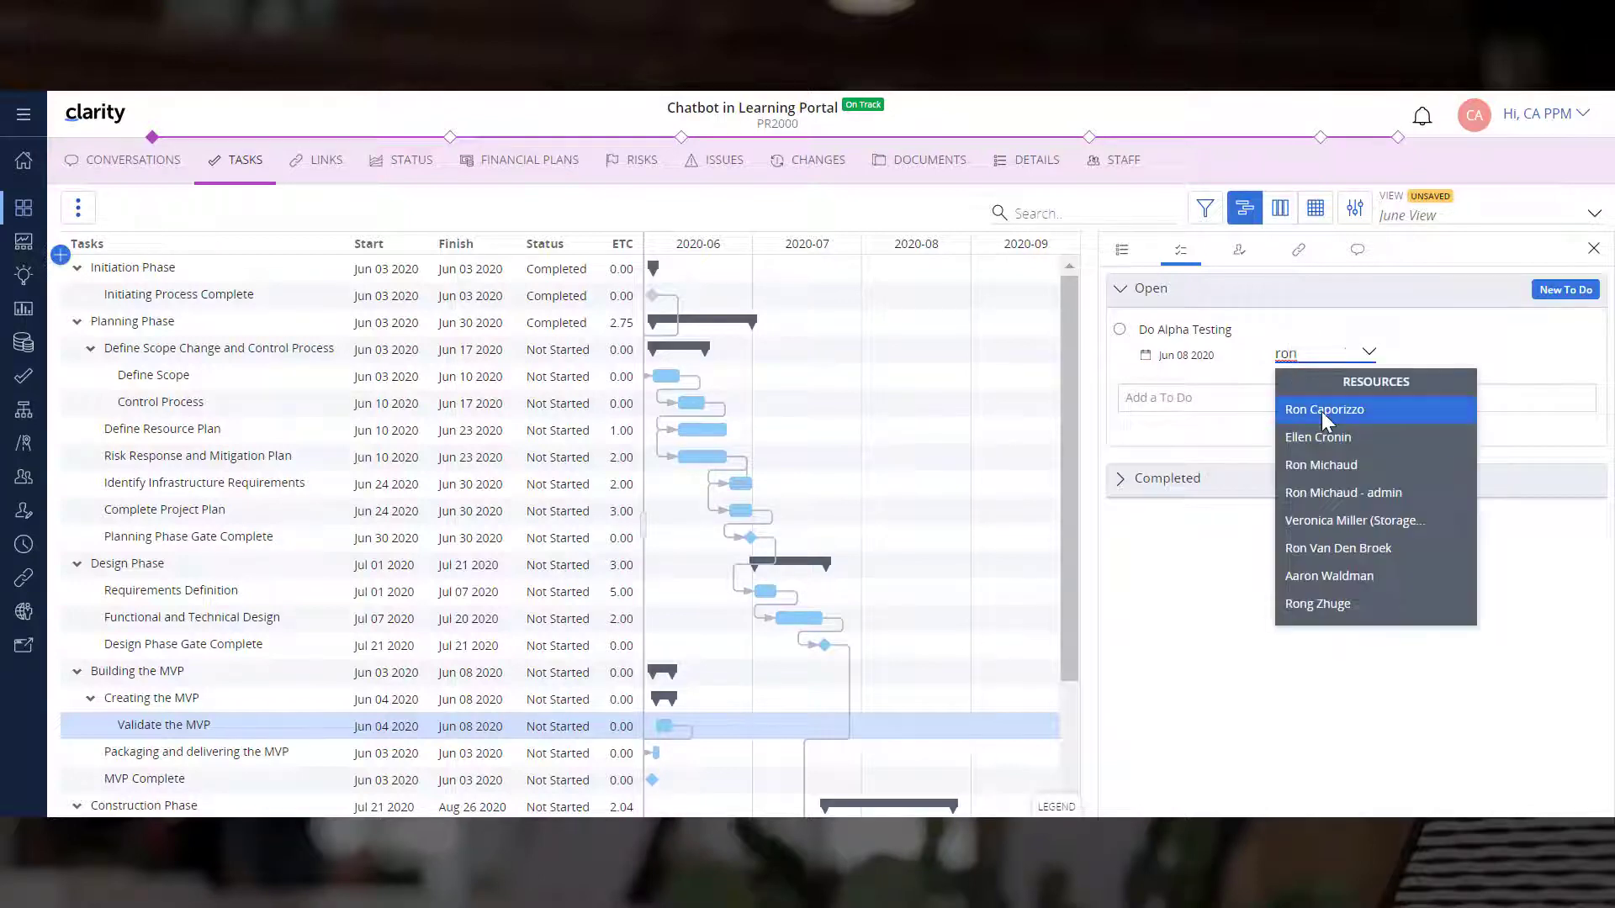
pyautogui.click(1324, 408)
pyautogui.write('Get Feedback from actual users')
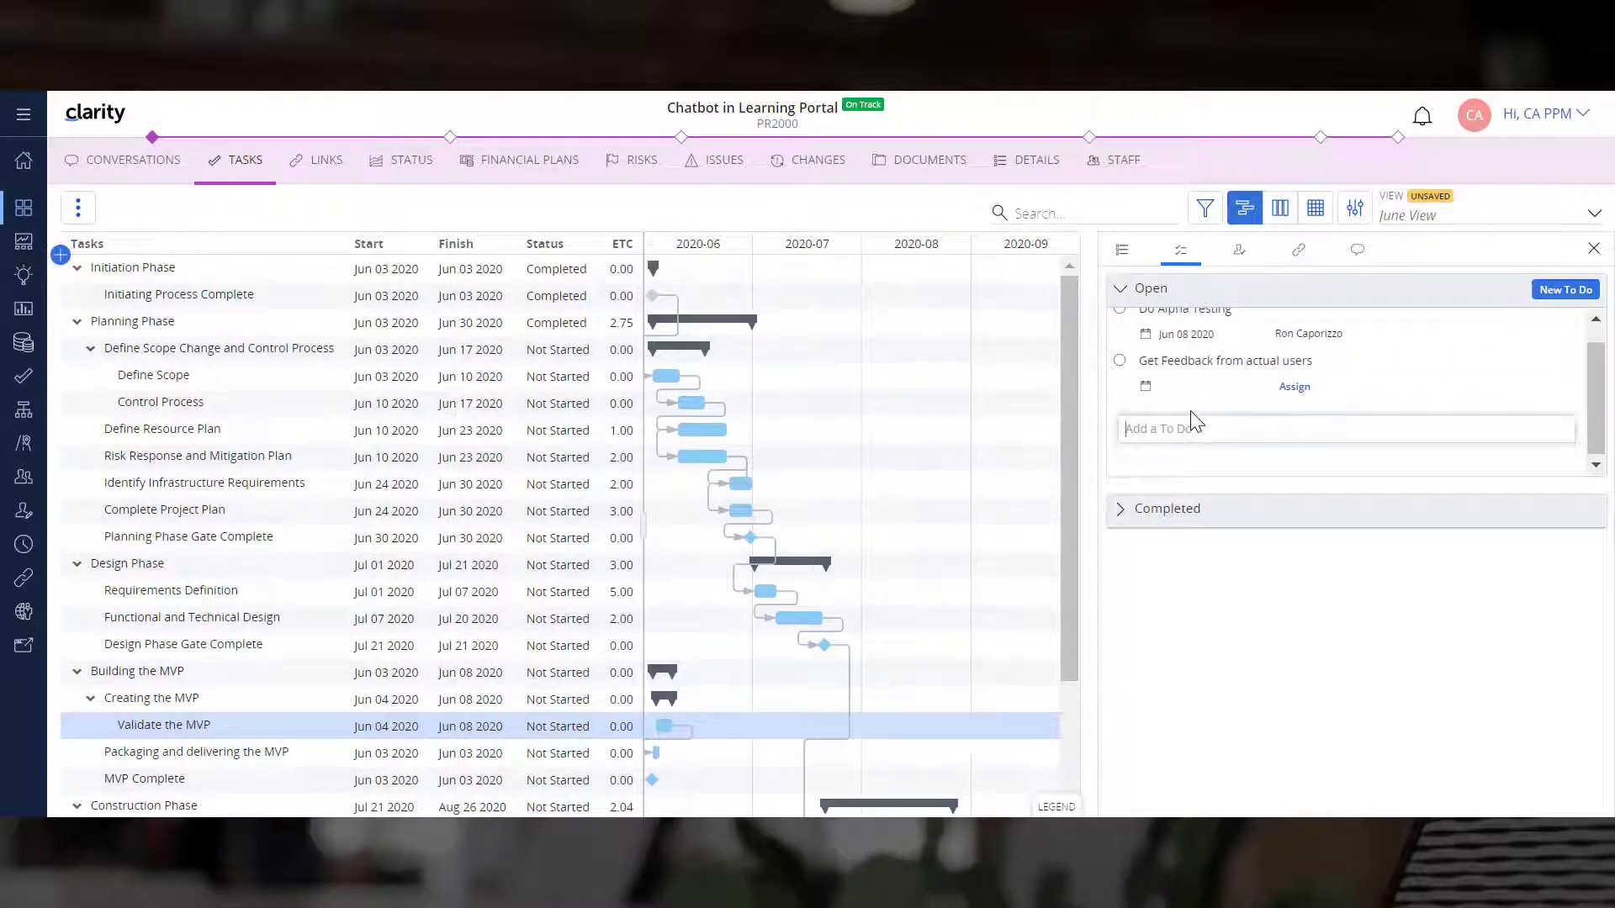
# Step: Add a Get Feedback from actual users to-do due June 9 with an assignee
pyautogui.click(1145, 387)
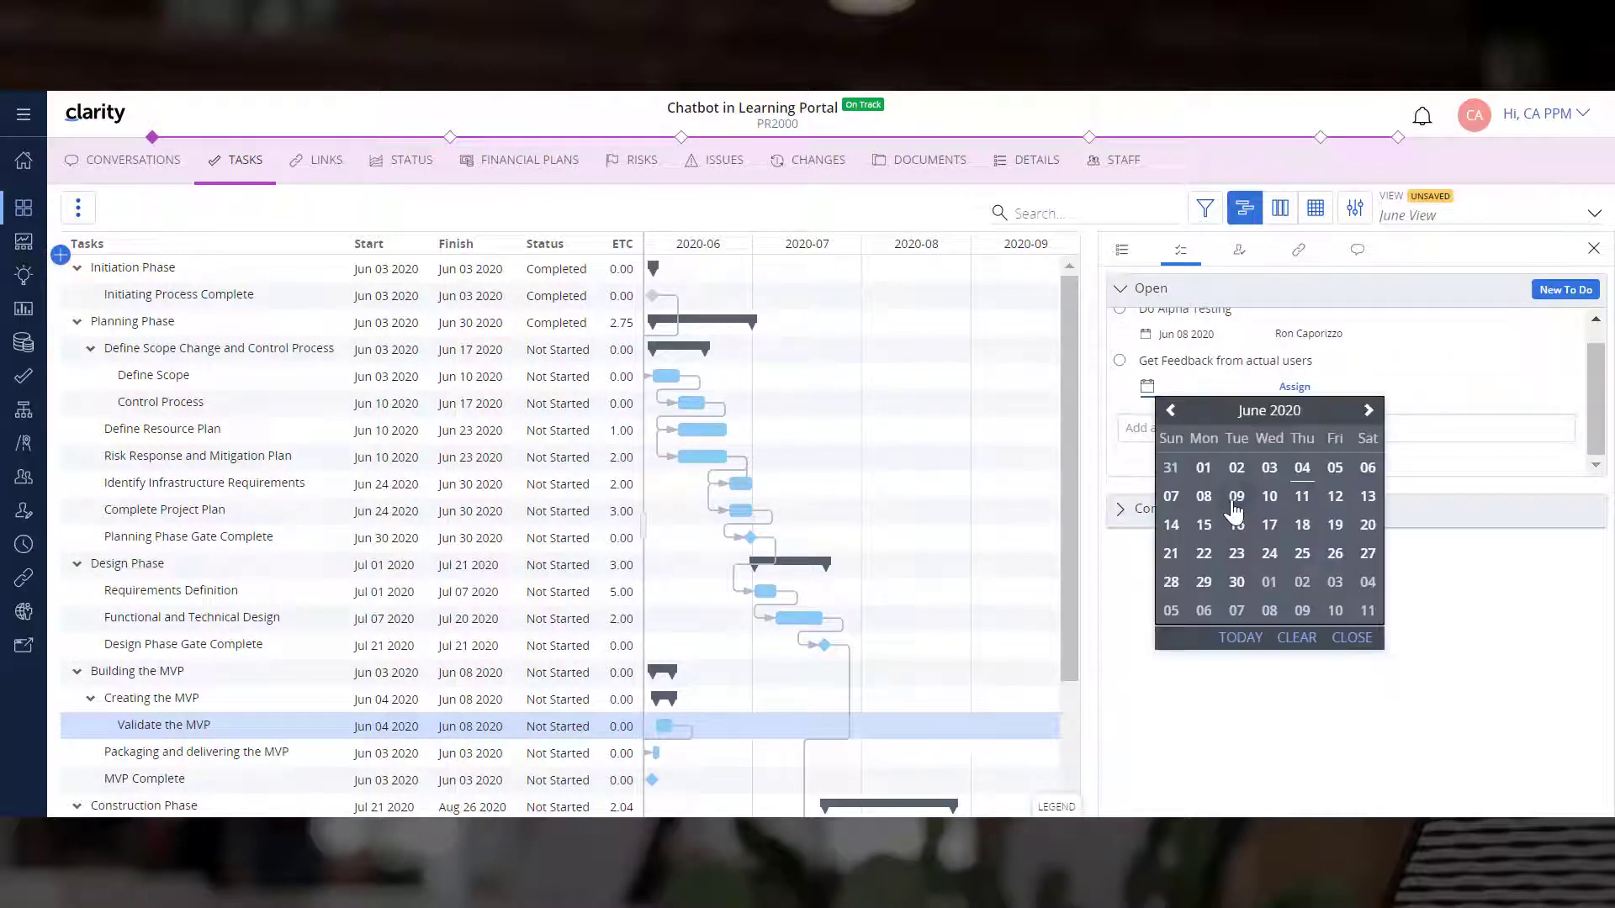
pyautogui.click(1235, 497)
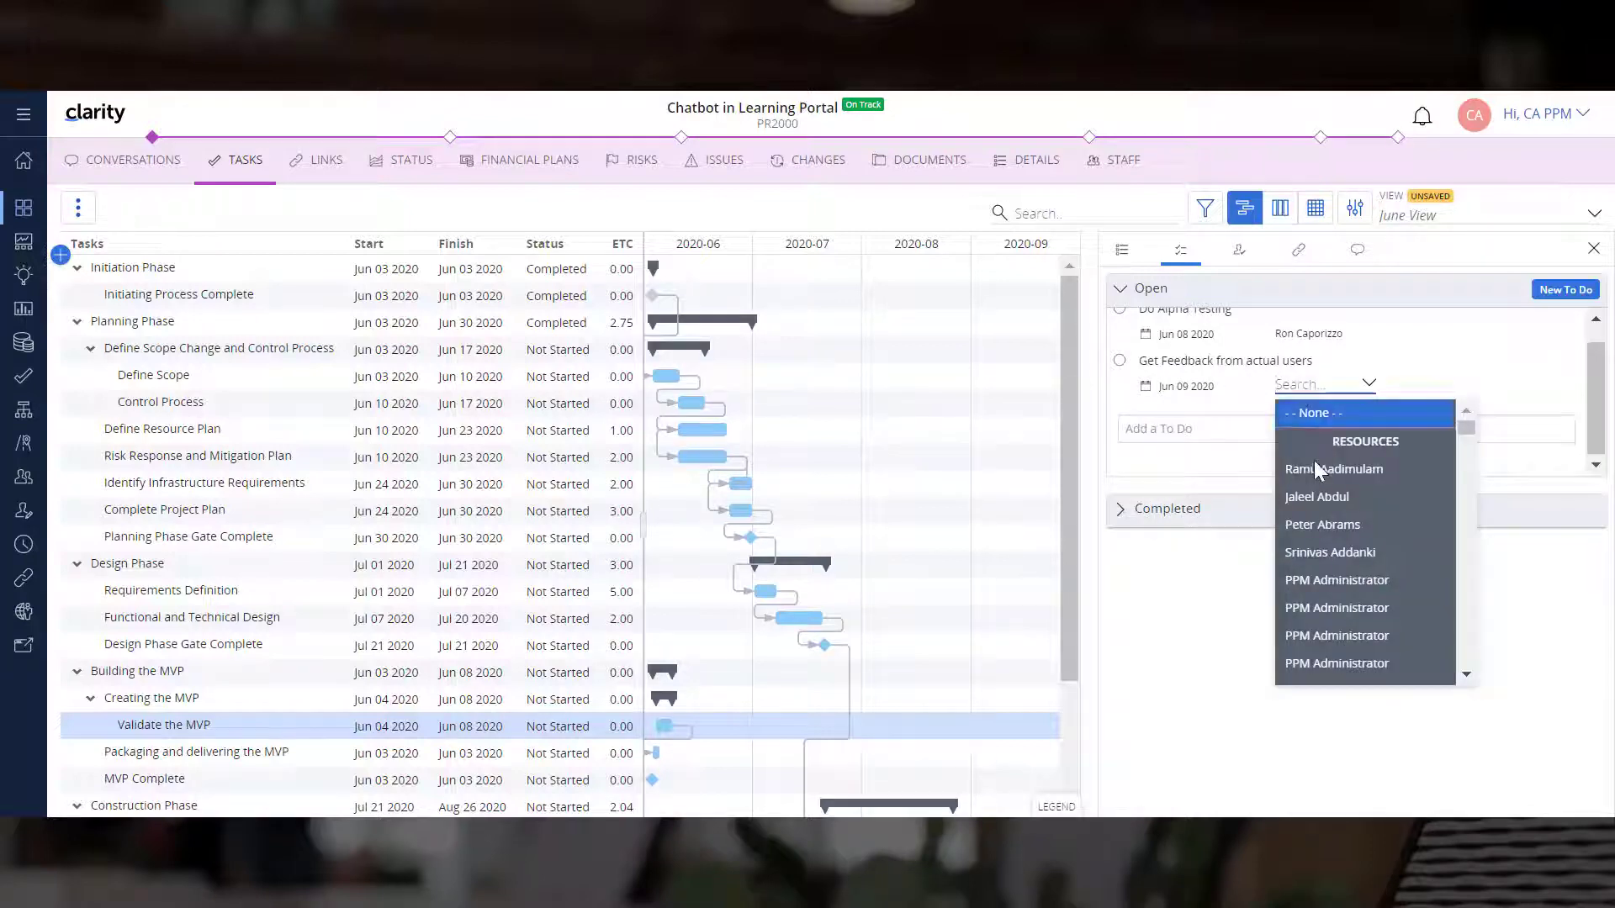
pyautogui.click(1322, 525)
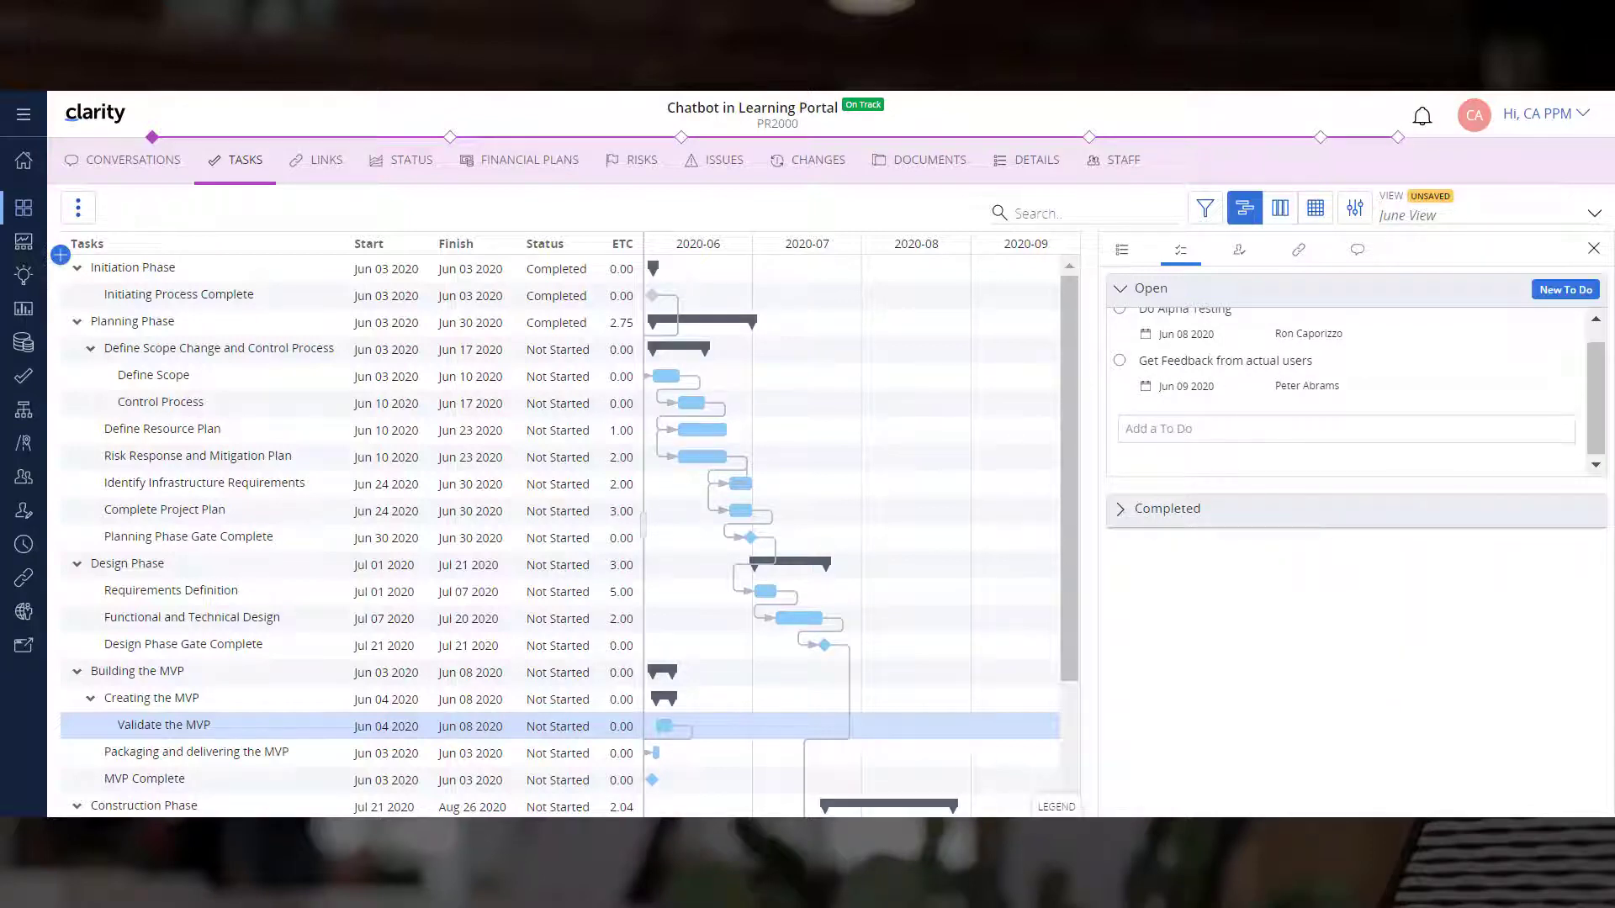
pyautogui.click(1240, 249)
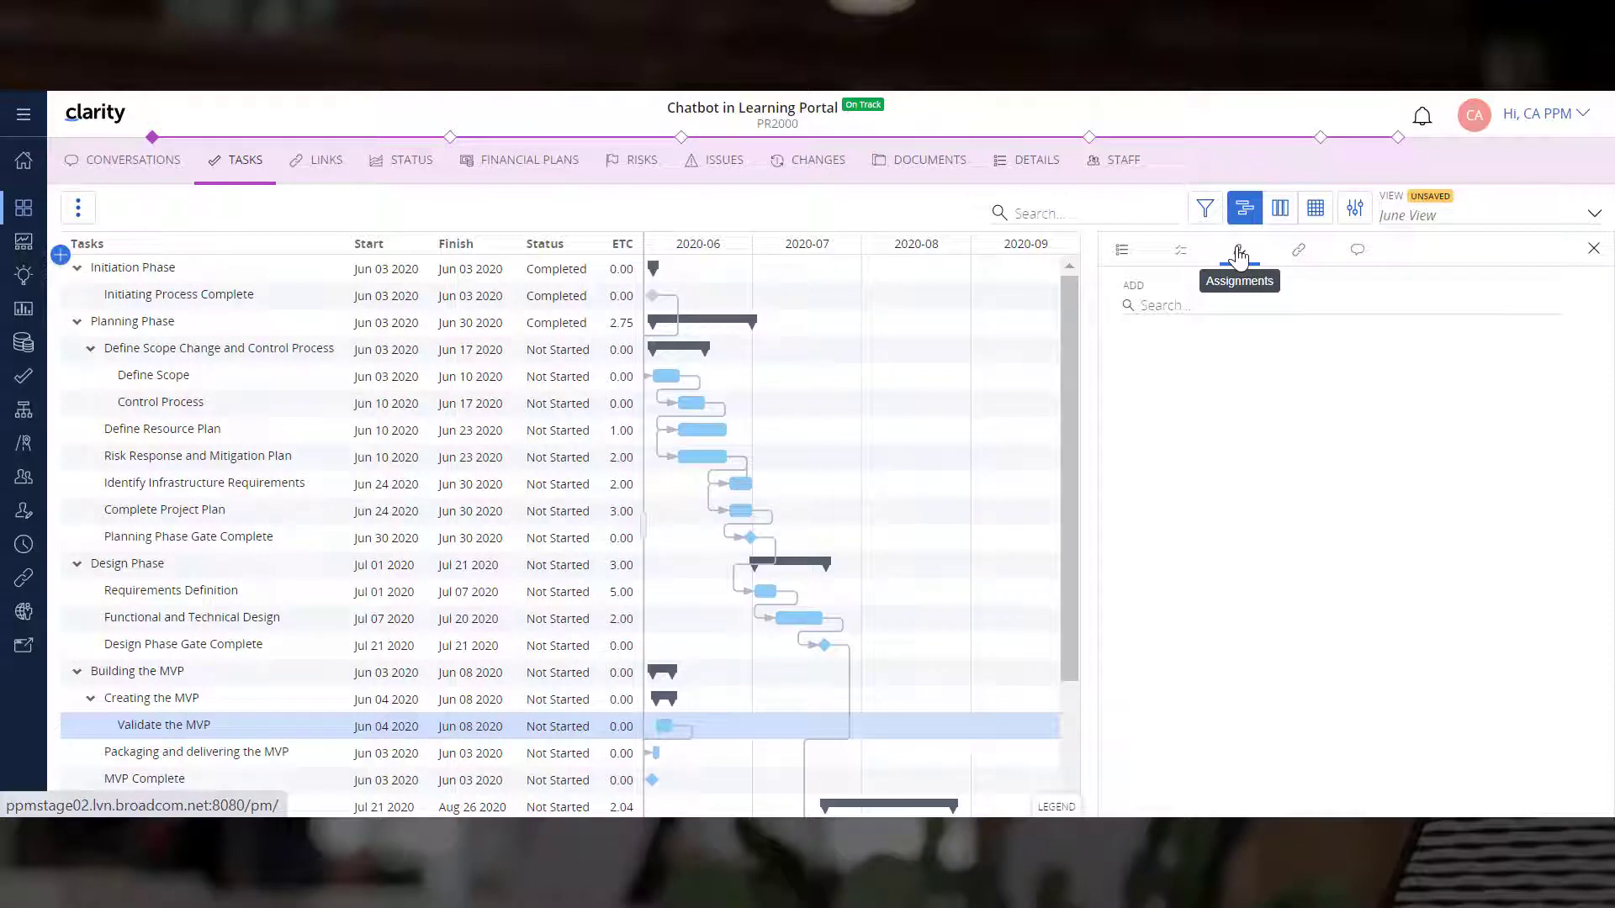
pyautogui.write('fel')
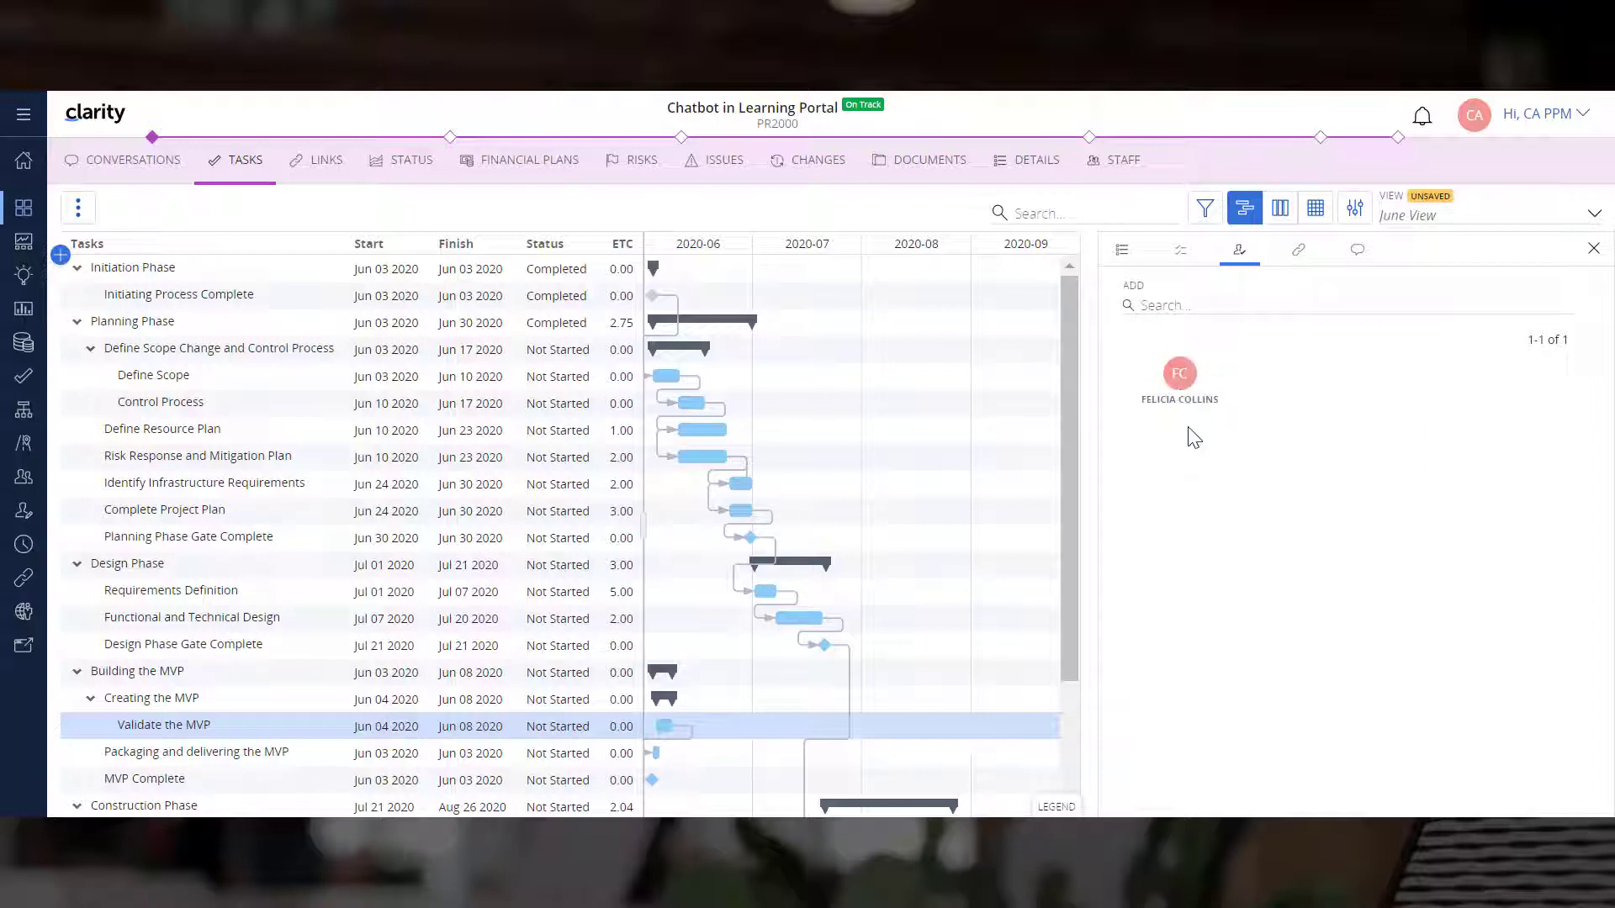
pyautogui.click(1299, 249)
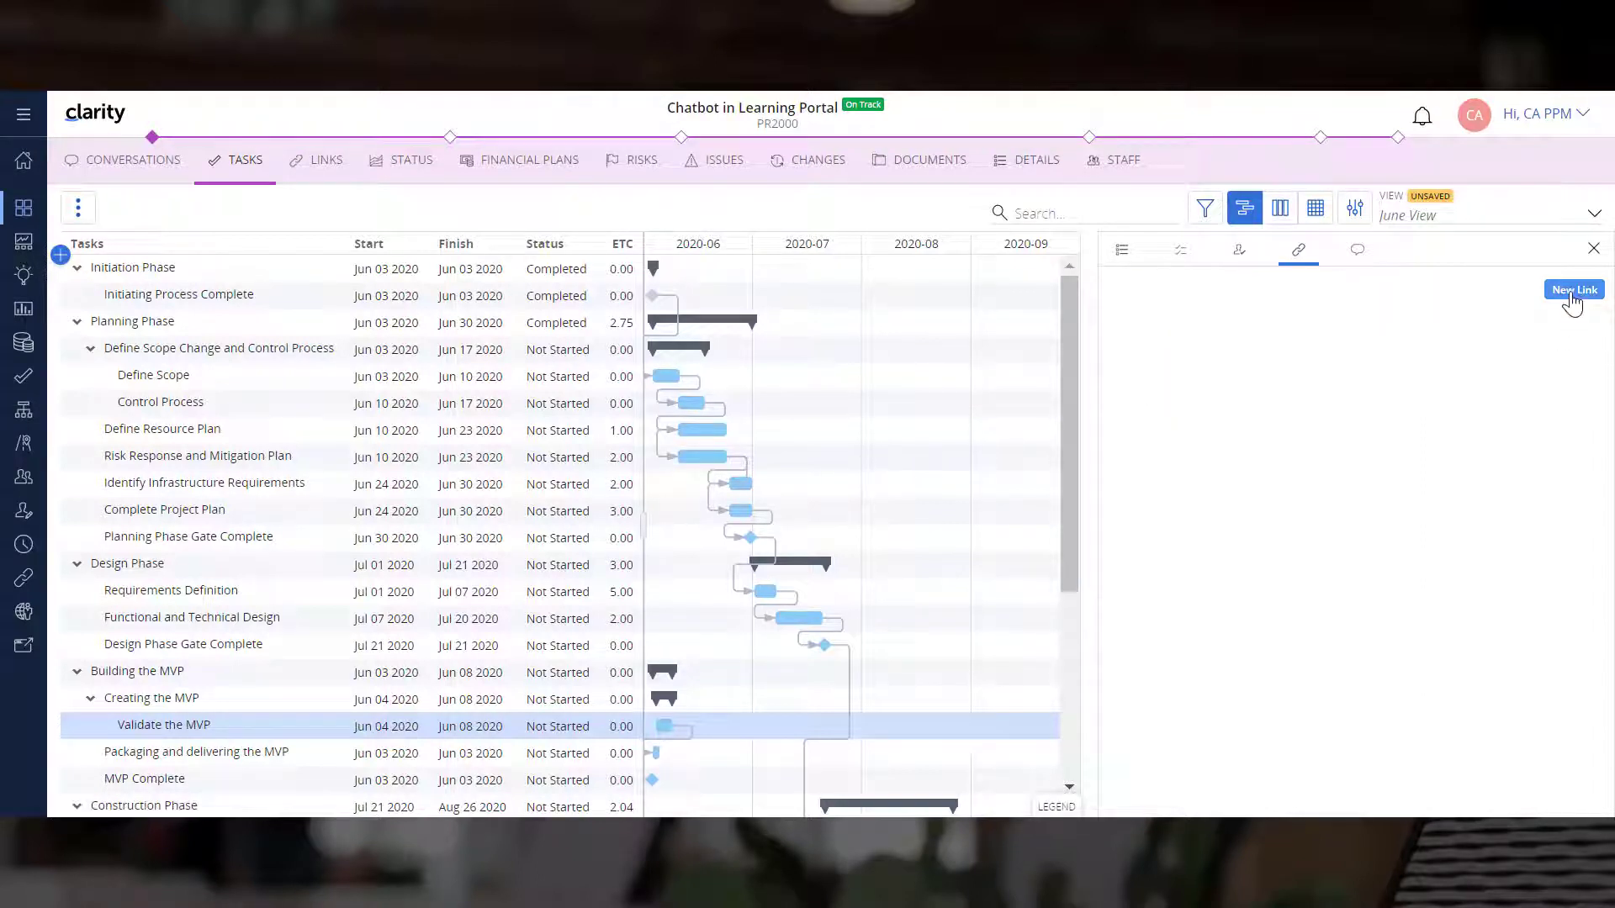
pyautogui.click(1573, 289)
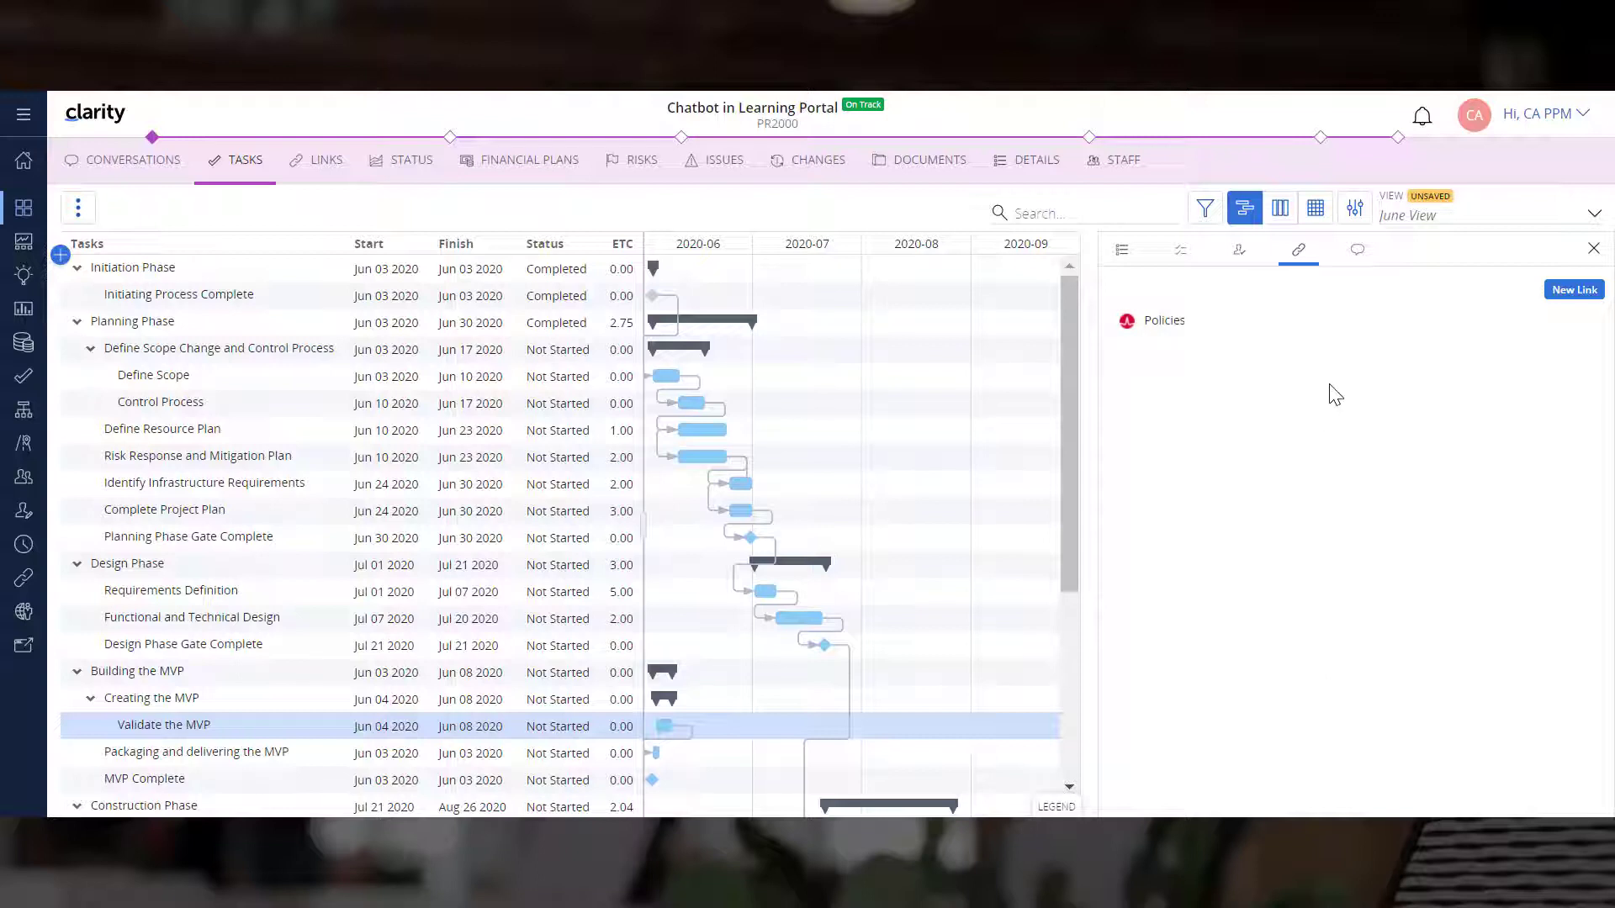
pyautogui.click(1358, 249)
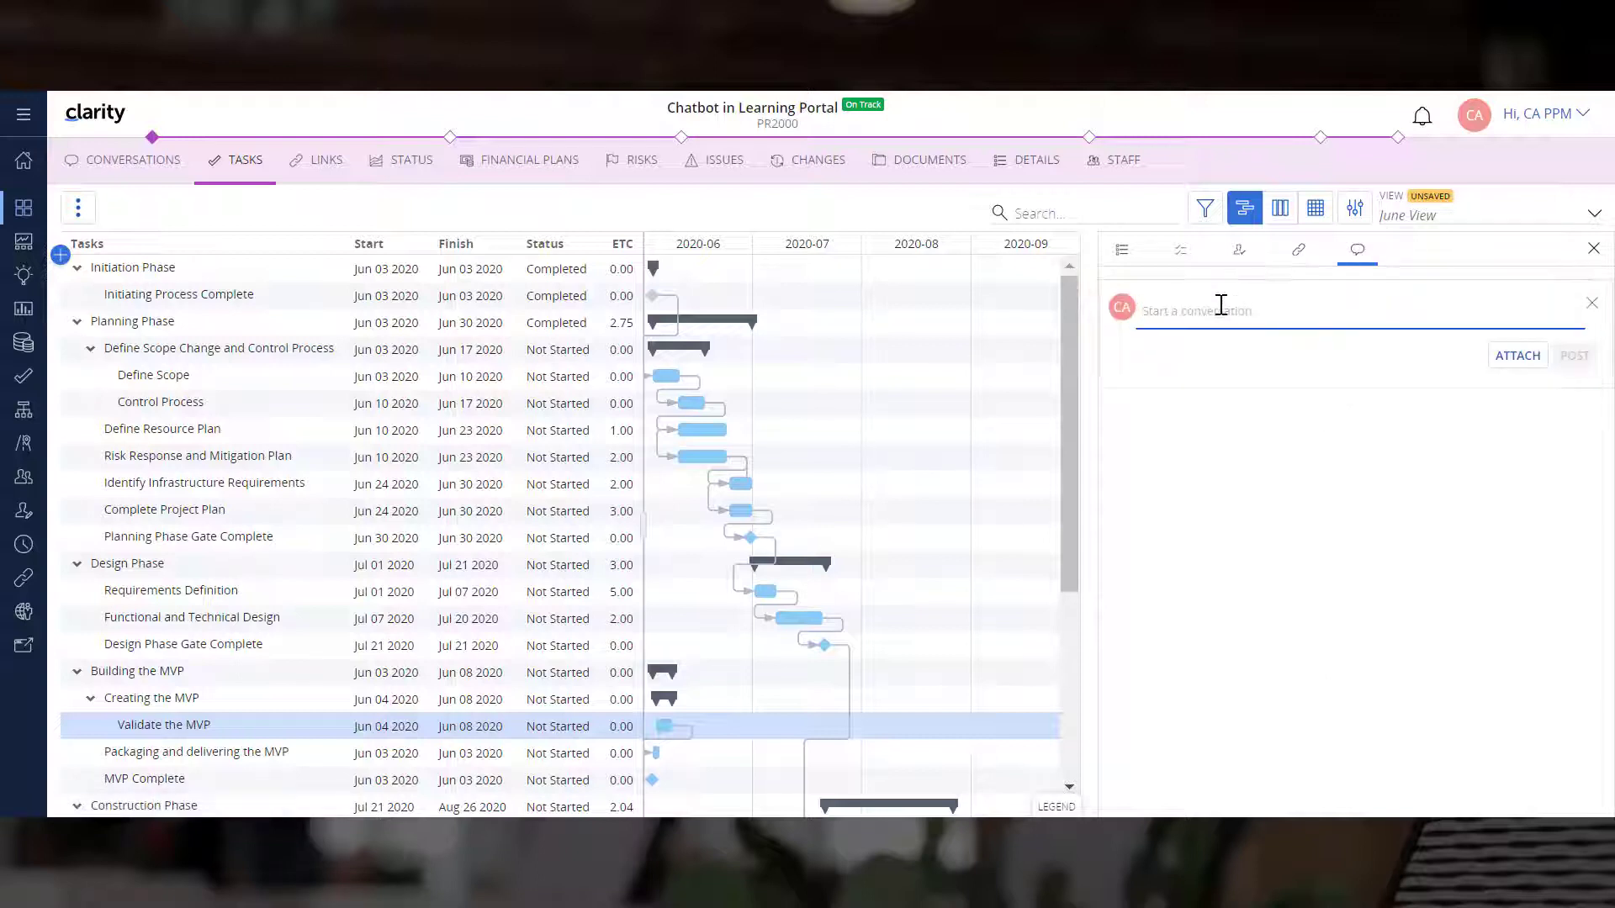
pyautogui.write('Felicia Collins Please check the tasks a')
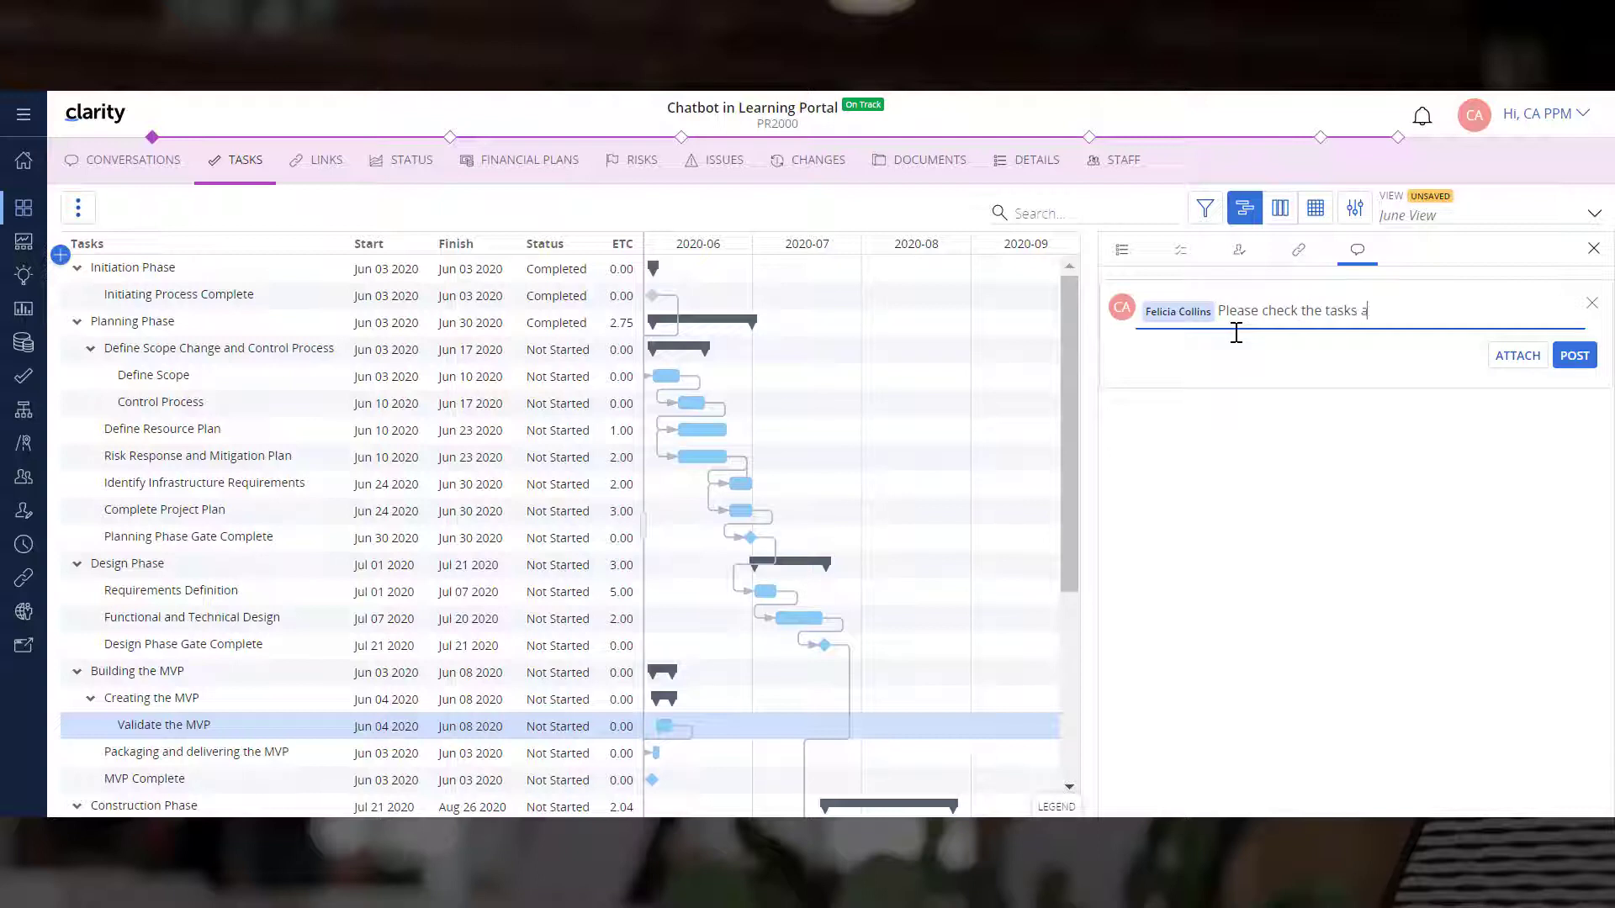
pyautogui.click(1573, 355)
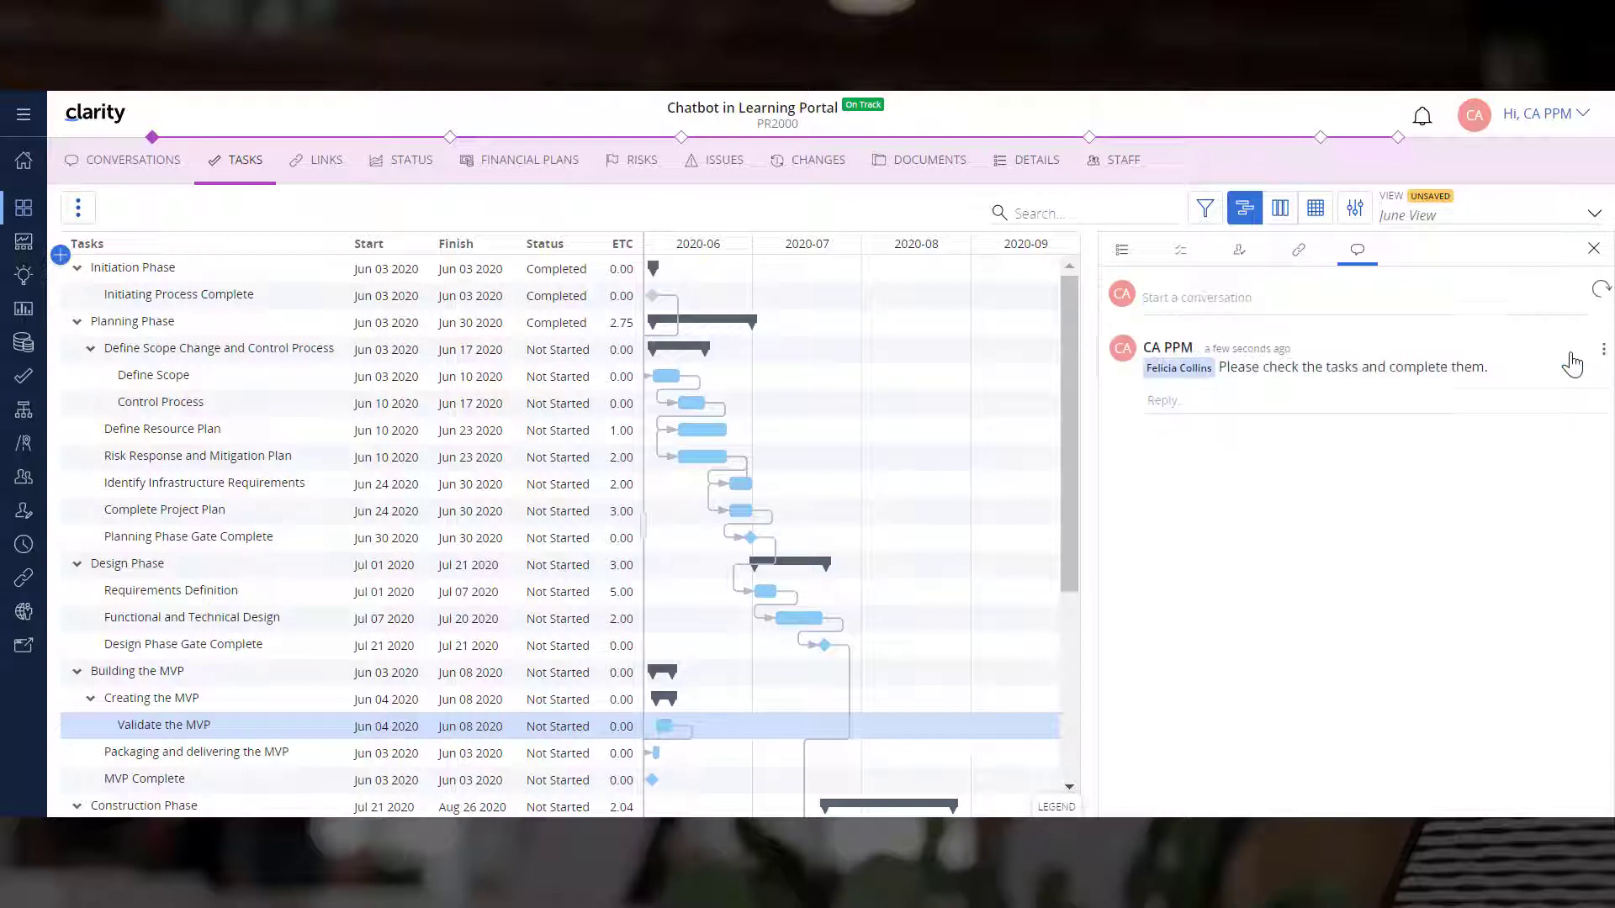
pyautogui.click(1593, 249)
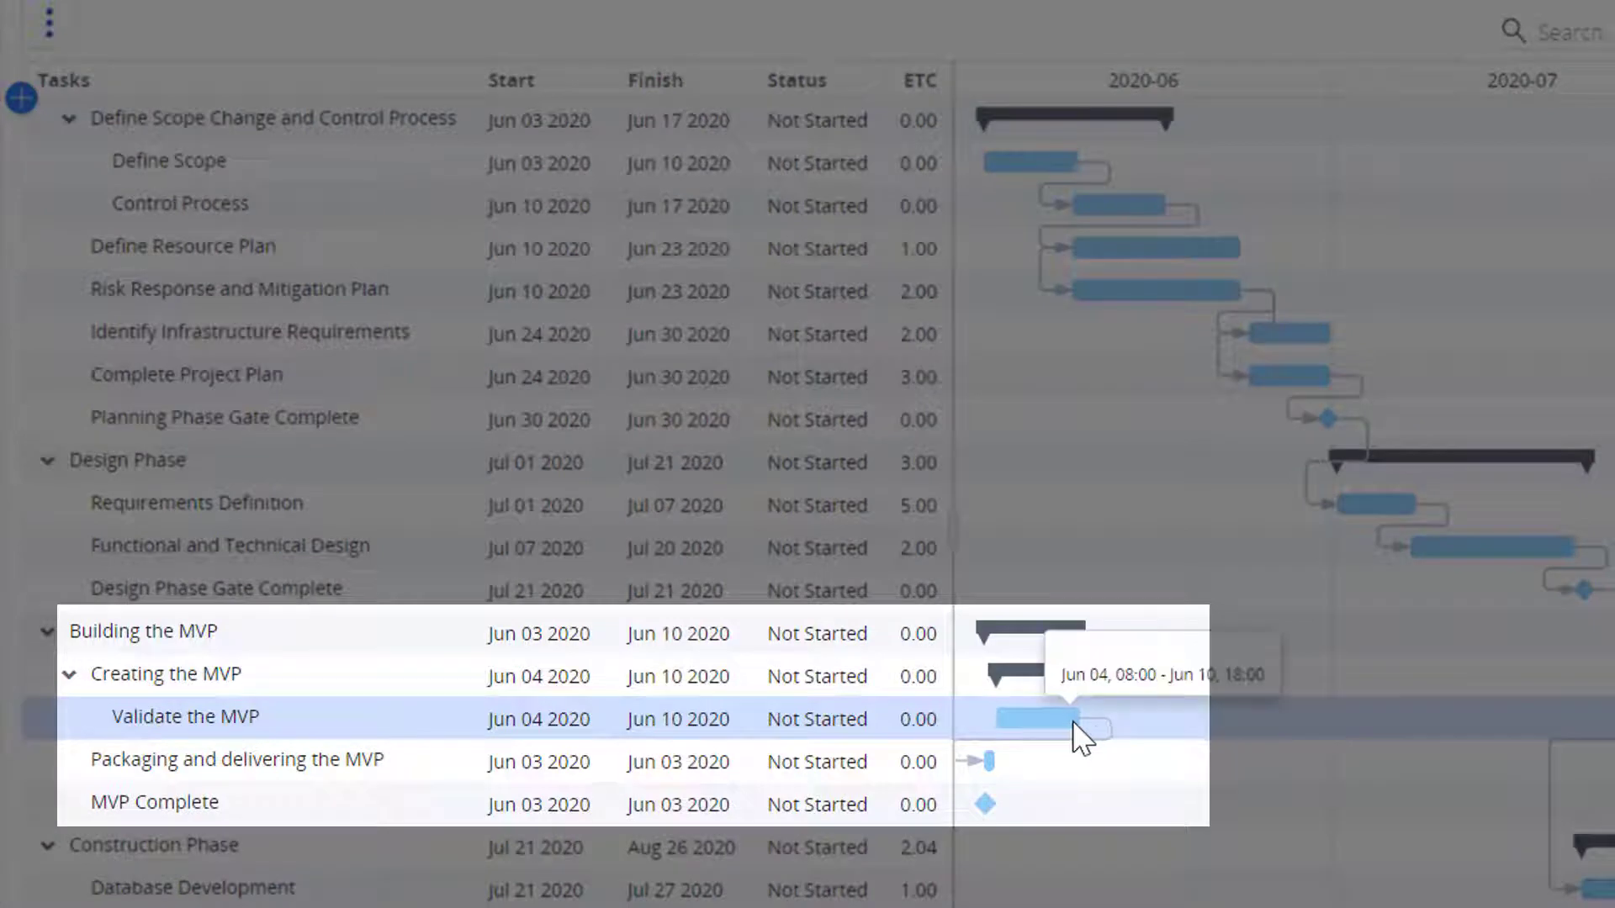
# Step: Stretch the Validate the MVP Gantt bar so it finishes on Jun 10 2020
pyautogui.scroll(-3)
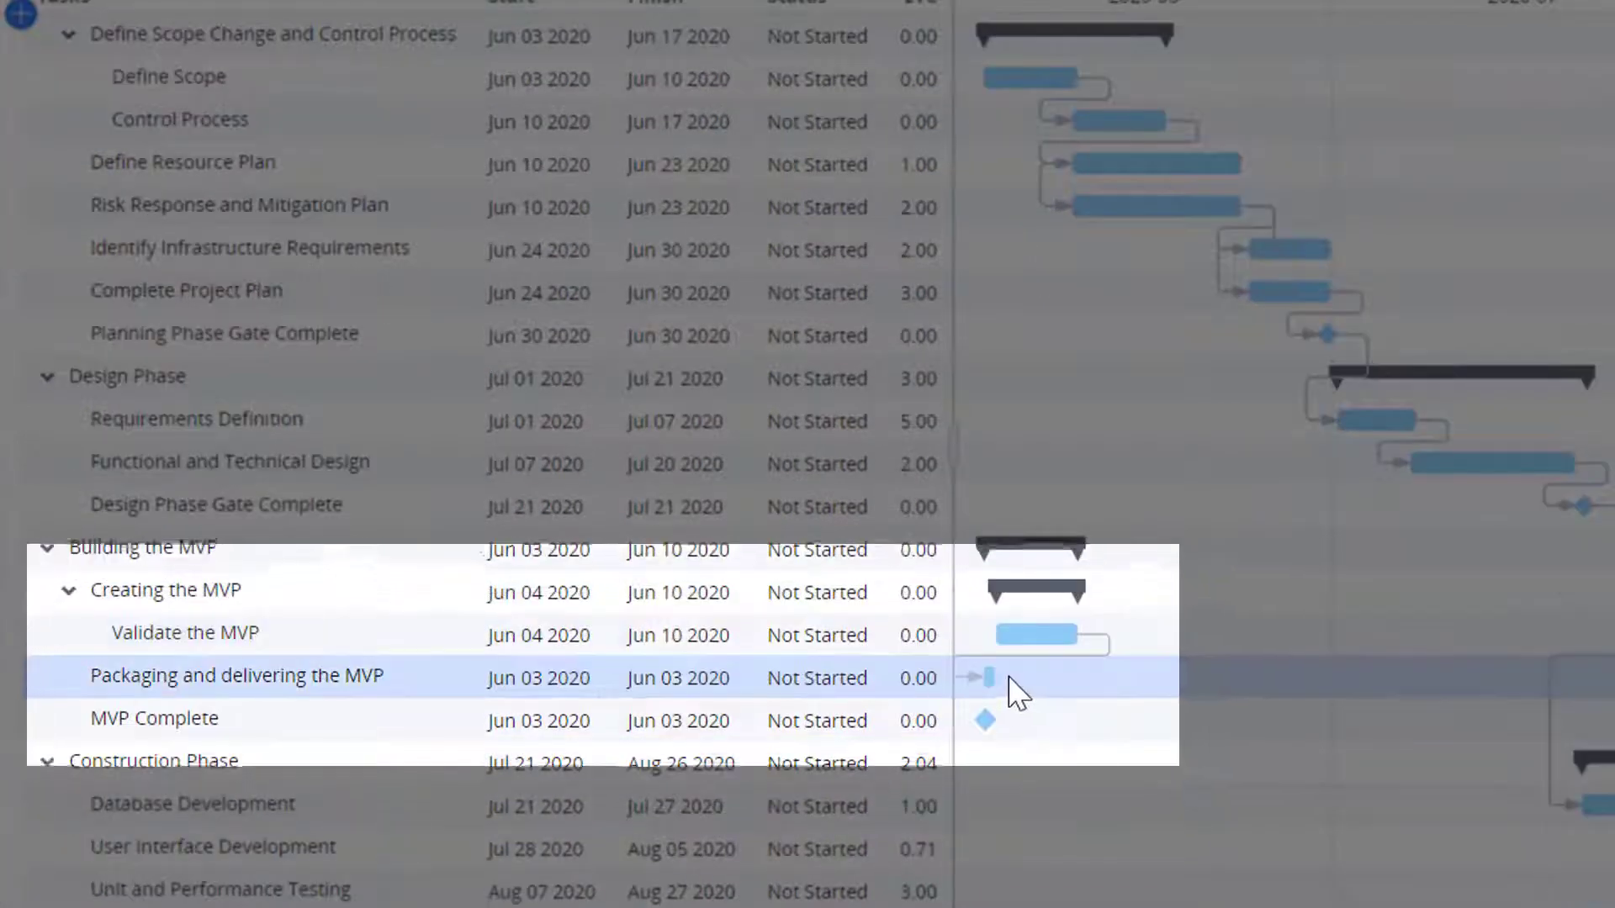